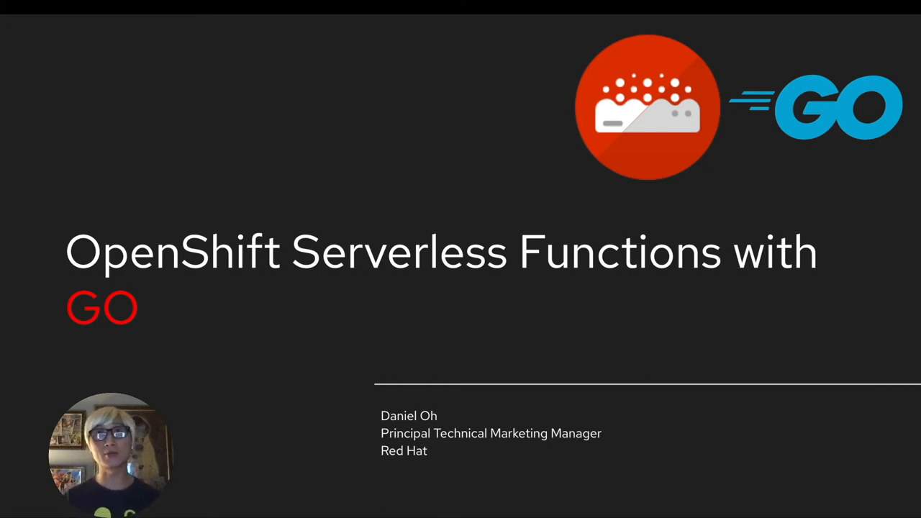
Step: Advance past the OpenShift Serverless Functions with Go title slide to the func-demo terminal
key(Right)
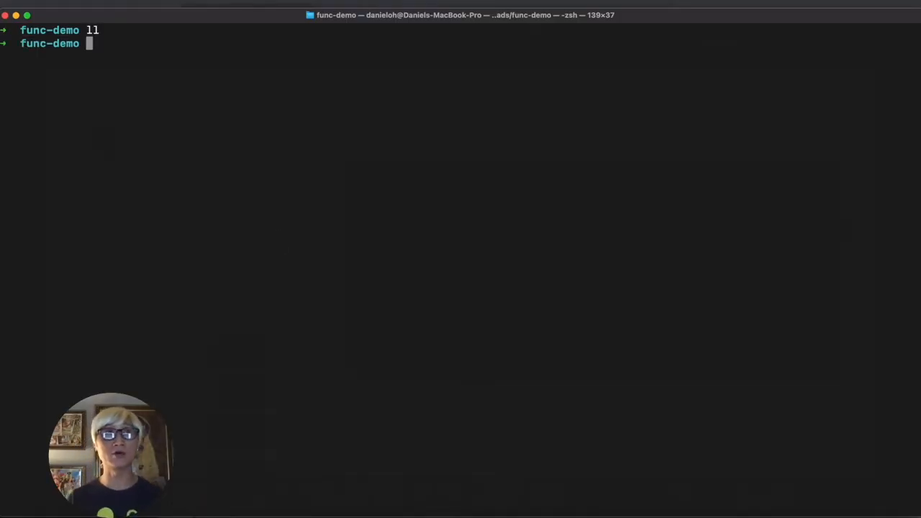
Step: Create the go-func Go function project with kn func create and open it in VS Code
text(kn func creat)
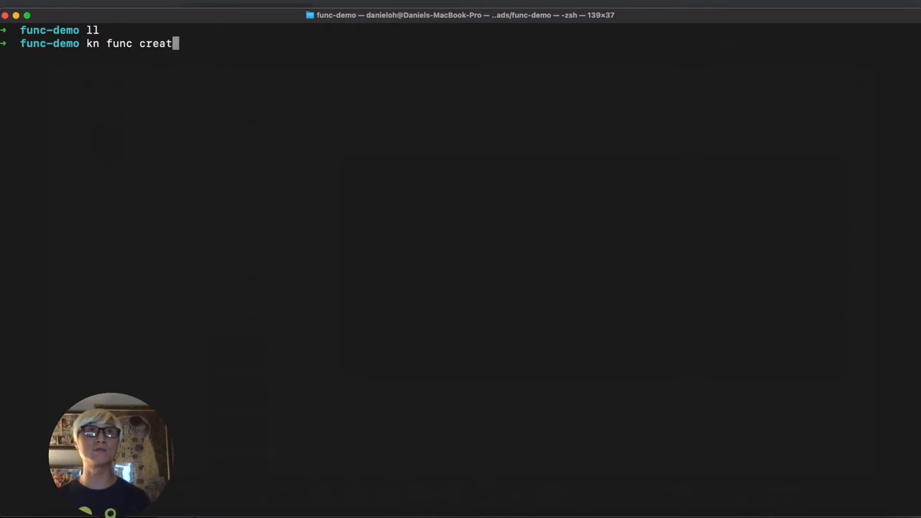
text(e g)
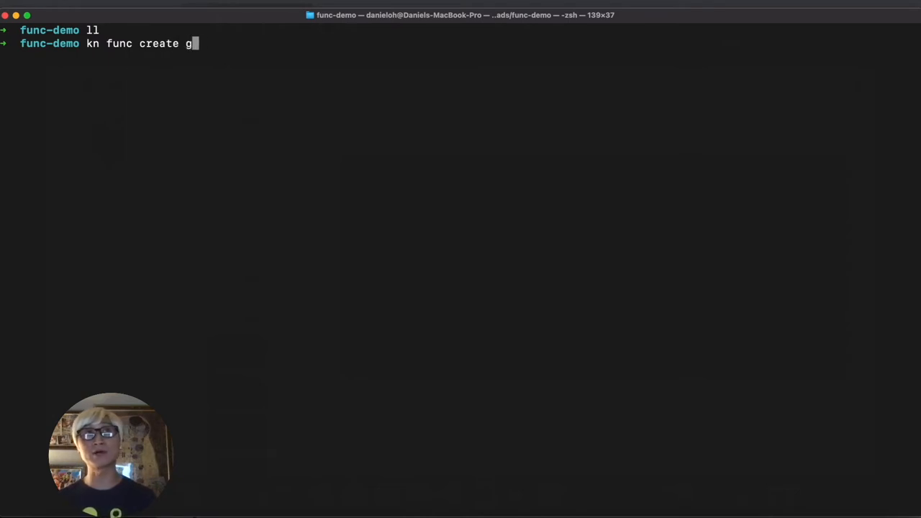
text(o-func -l go)
text(ll)
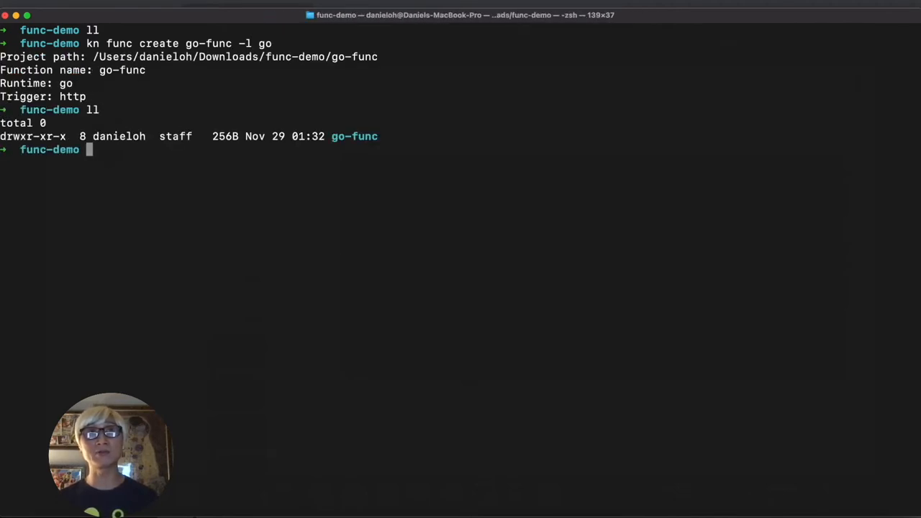
text(code)
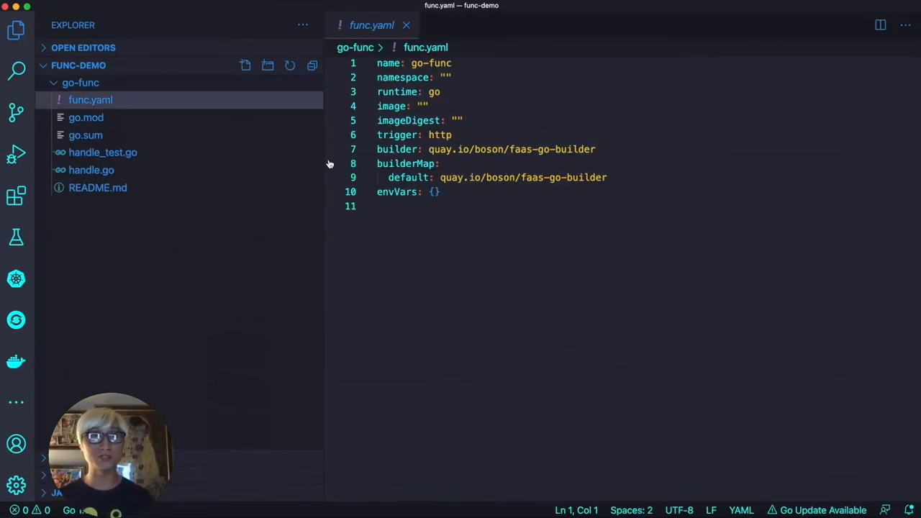
Step: Inspect go-func's func.yaml builder image and the handle.go HTTP handler that answers OK
double_click(432, 62)
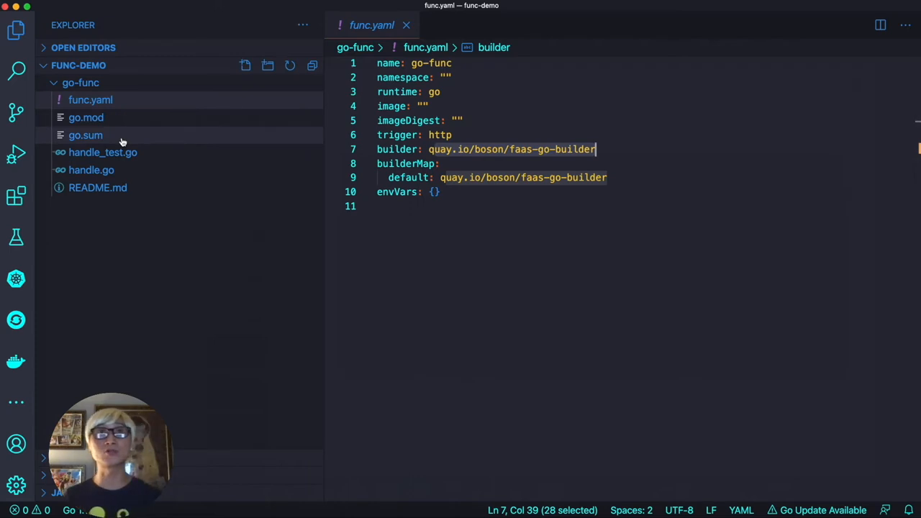
click(91, 170)
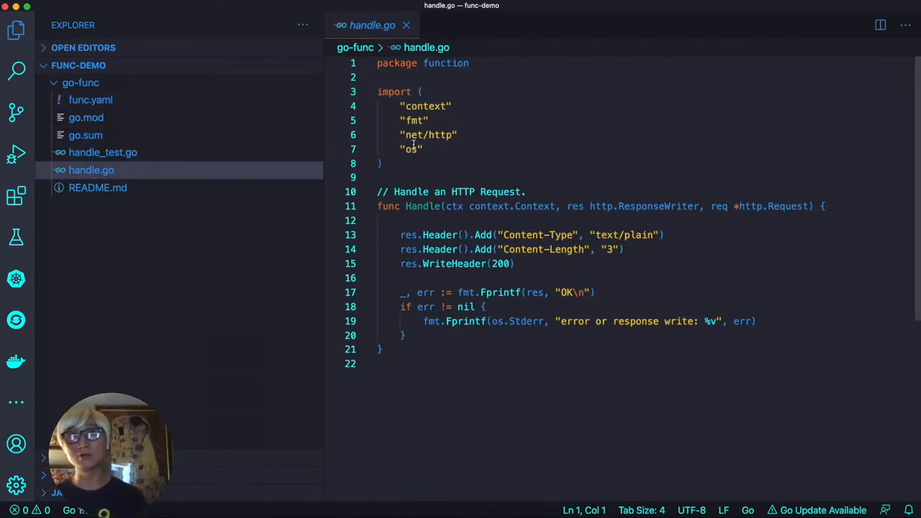
click(409, 207)
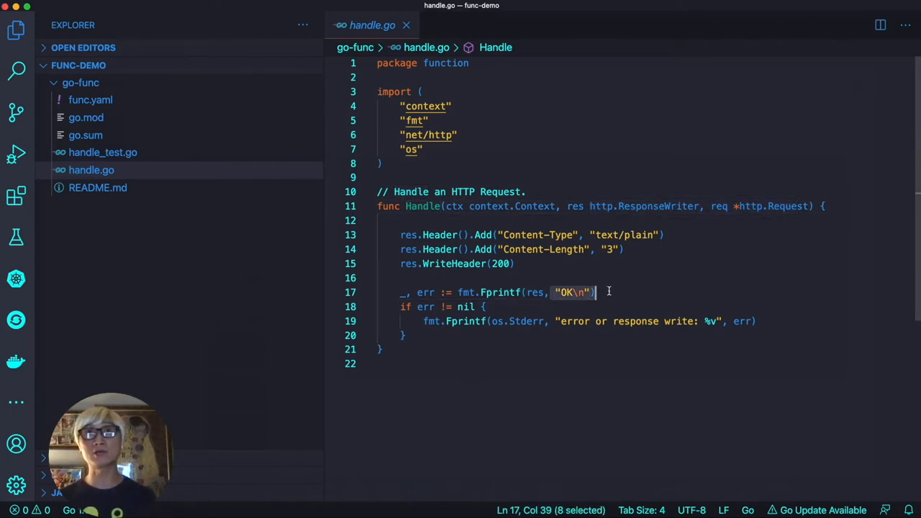
mouse_move(117, 100)
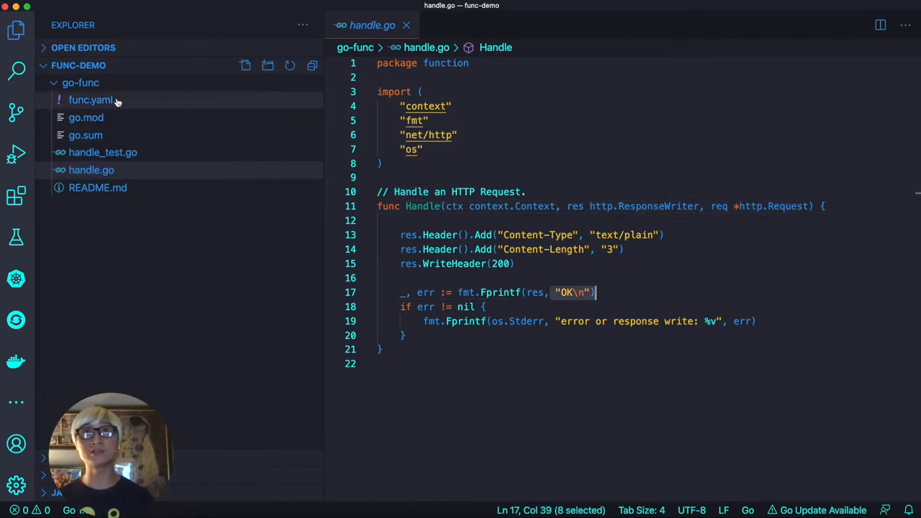
click(195, 502)
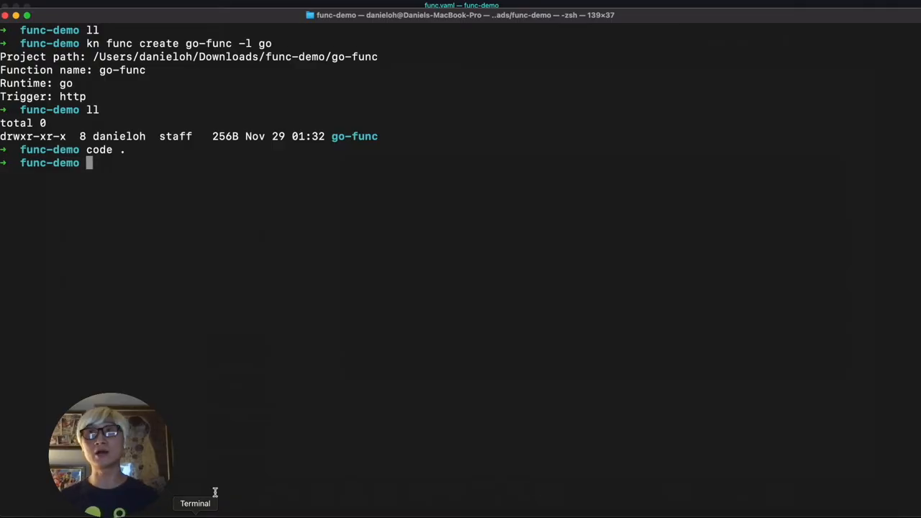
Step: Enter go-func and enter kn func deploy to quay.io/danieloh30, namespace go-func, verbose
text(cd f)
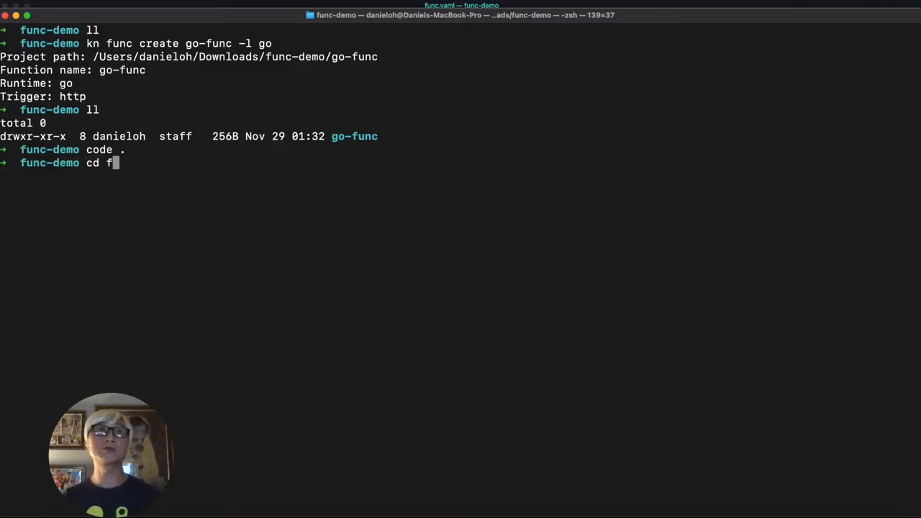
key(Enter)
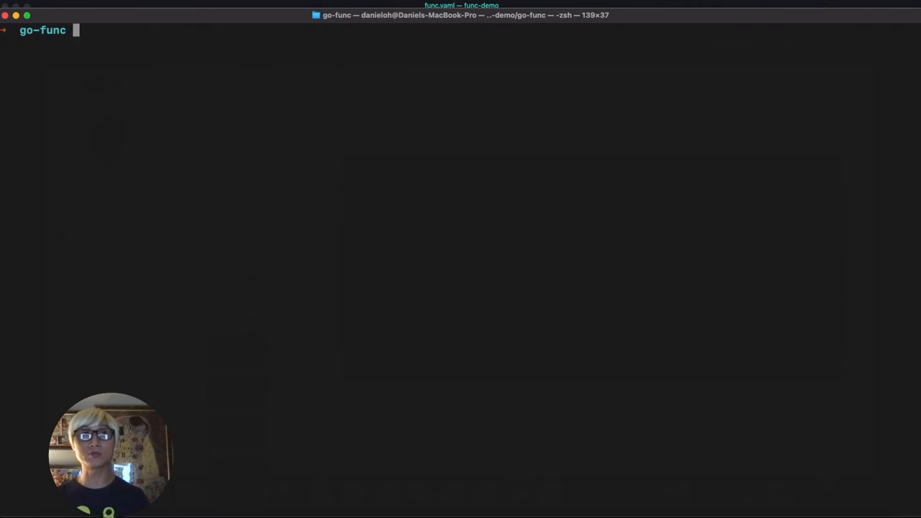
text(kn func)
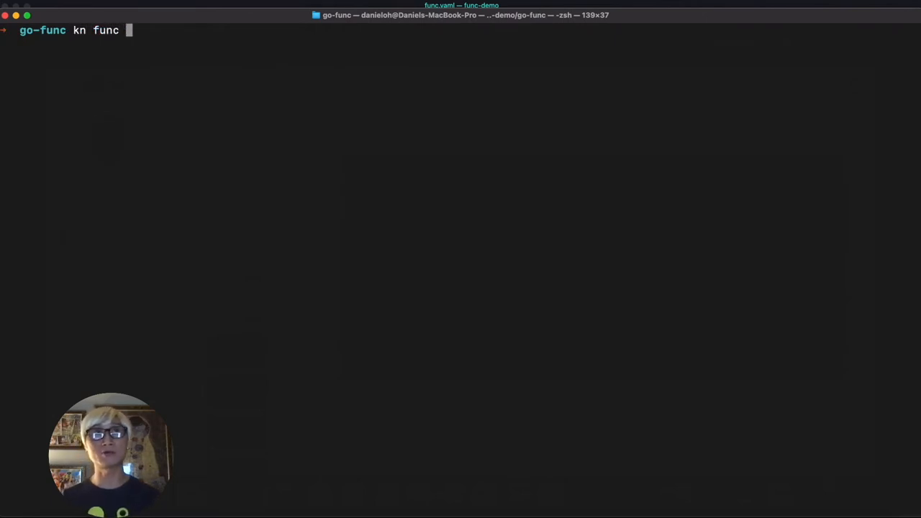
text(deploy -r)
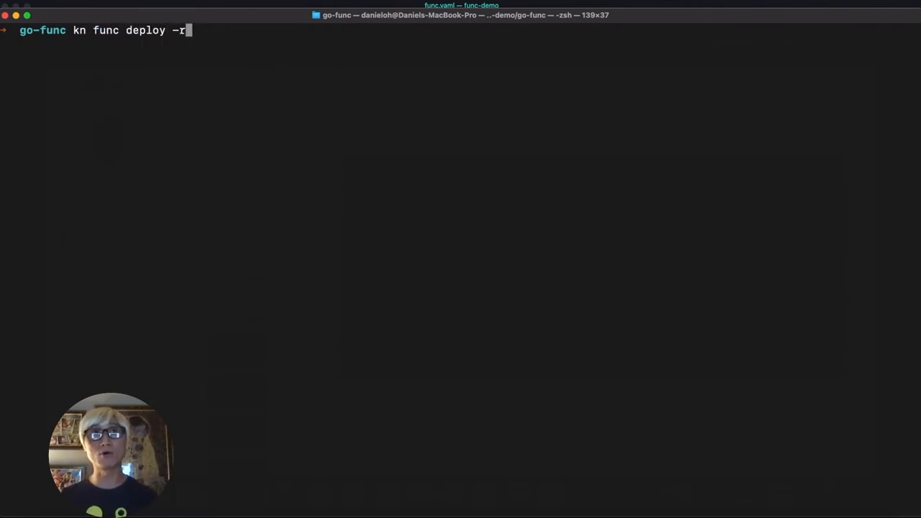
text(quay.io)
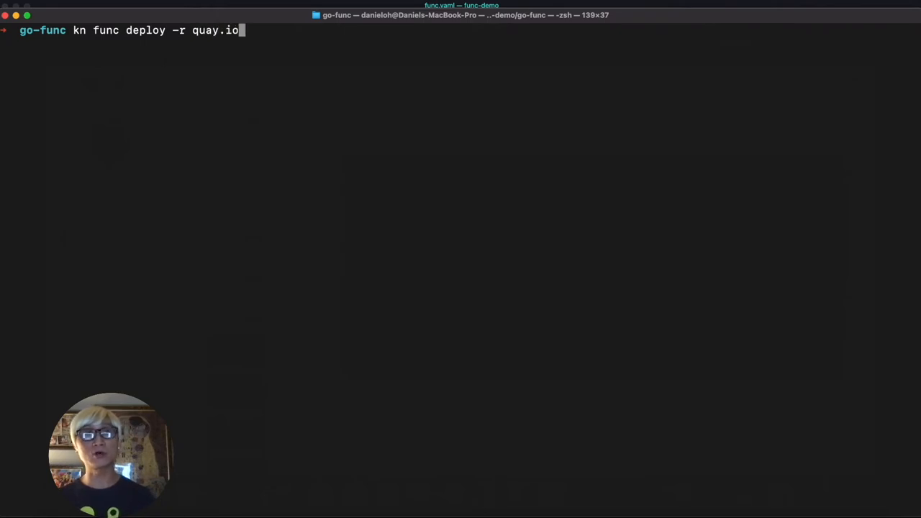
text(/)
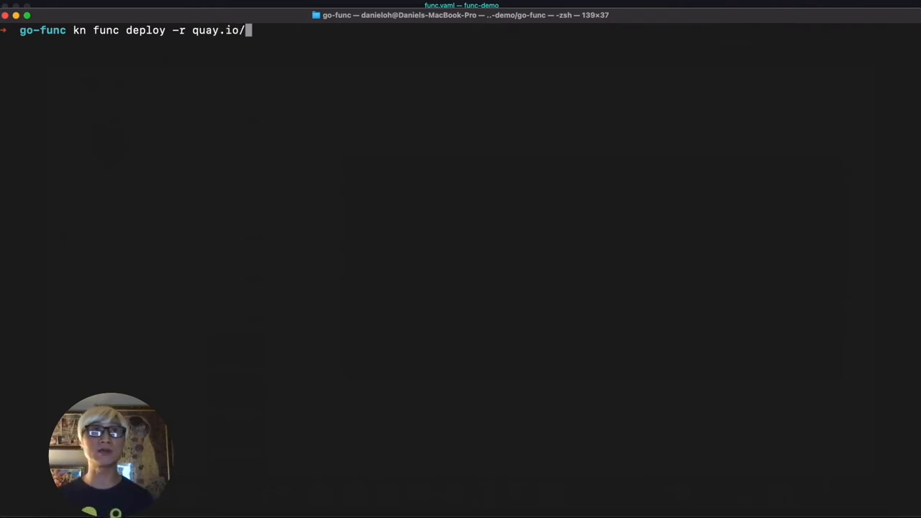
text(danieloh3)
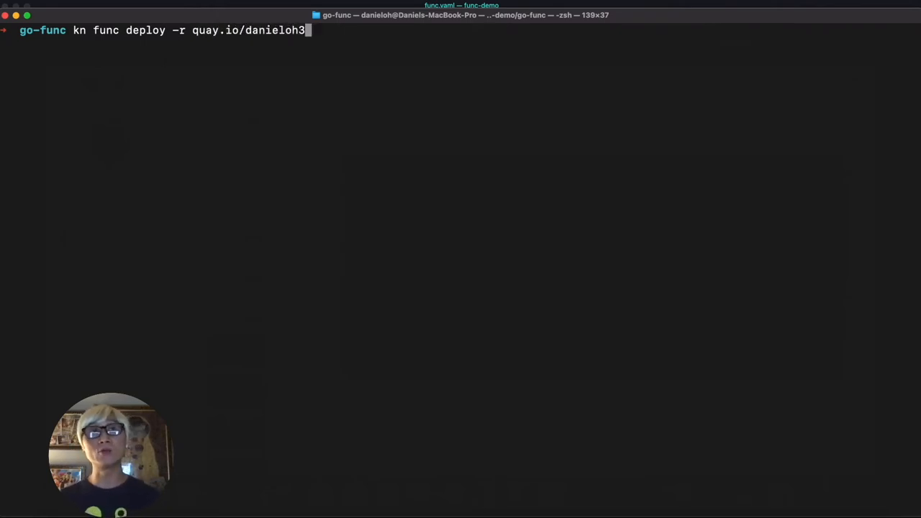
text(0 -n)
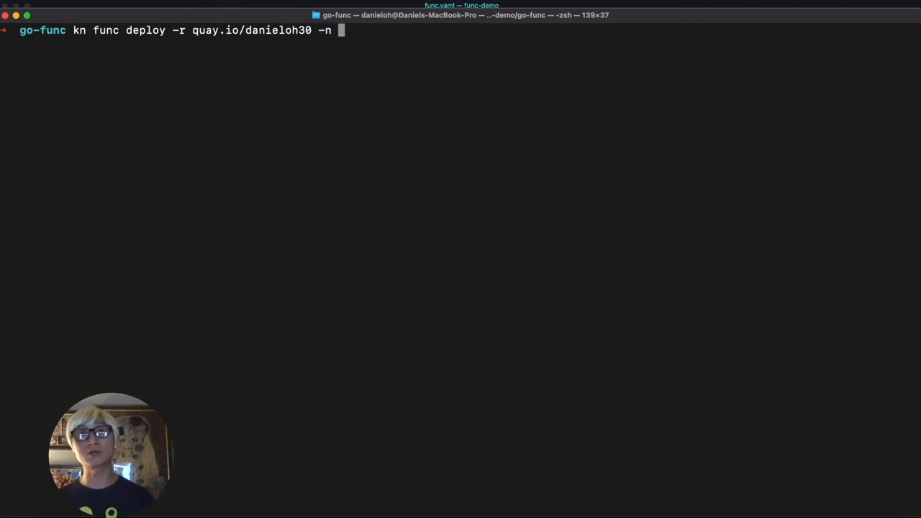
text(go-func -v)
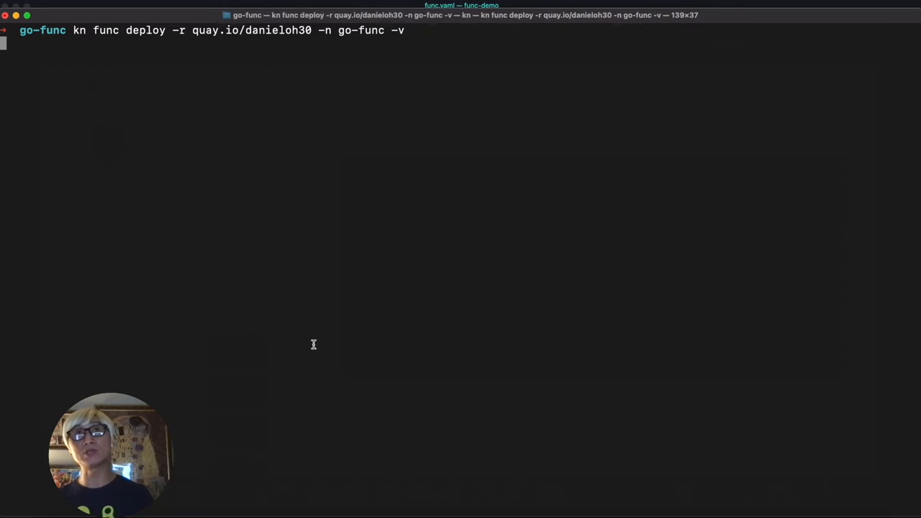
Step: Run the go-func deploy and follow the image build and push log until it completes
key(Return)
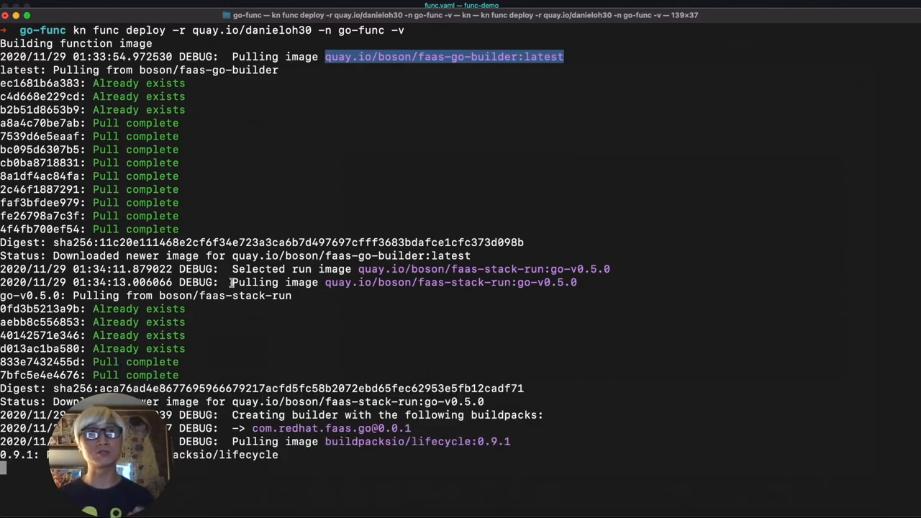
scroll(down, 3)
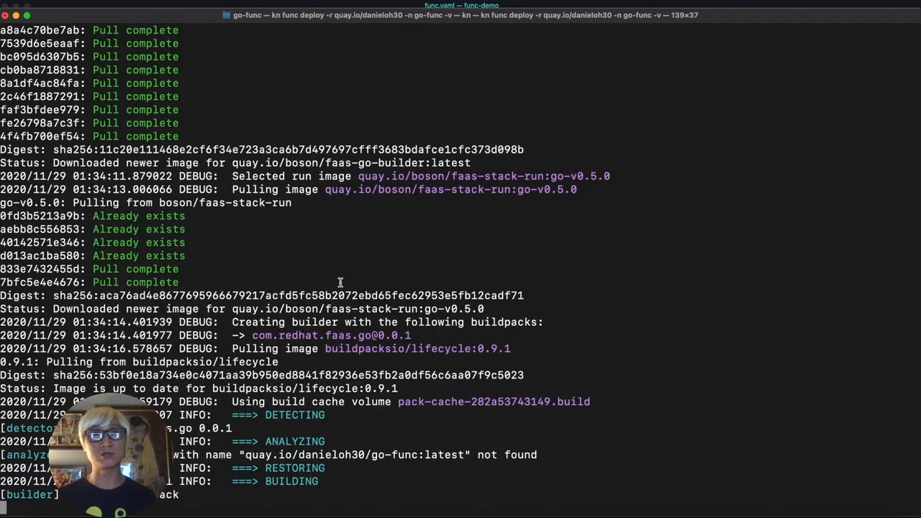
scroll(down, 3)
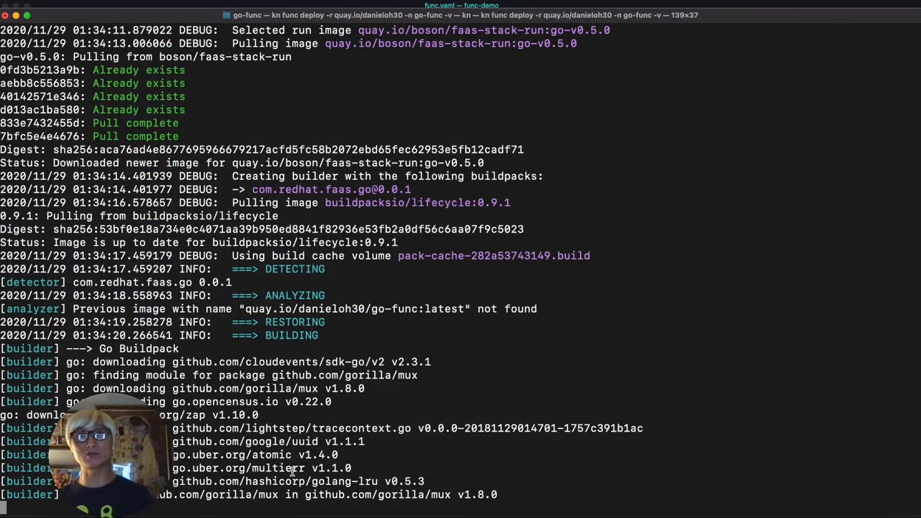
scroll(down, 3)
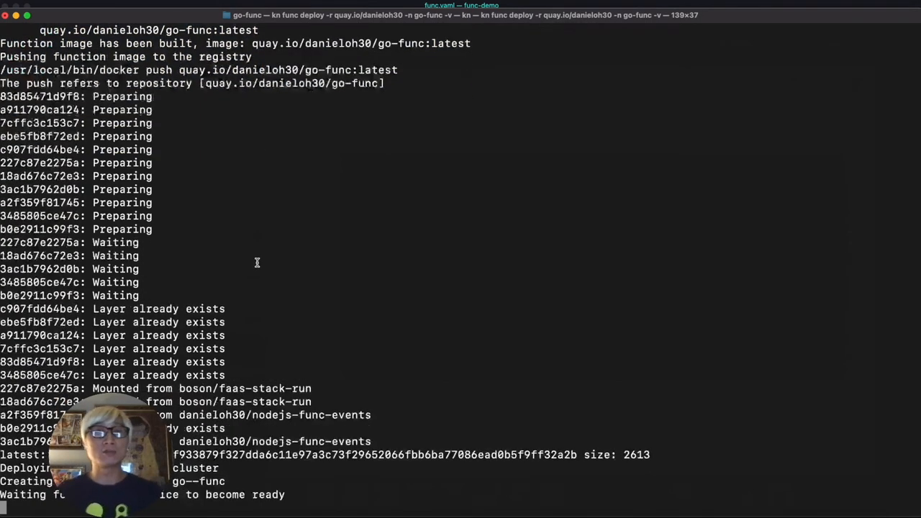
double_click(202, 481)
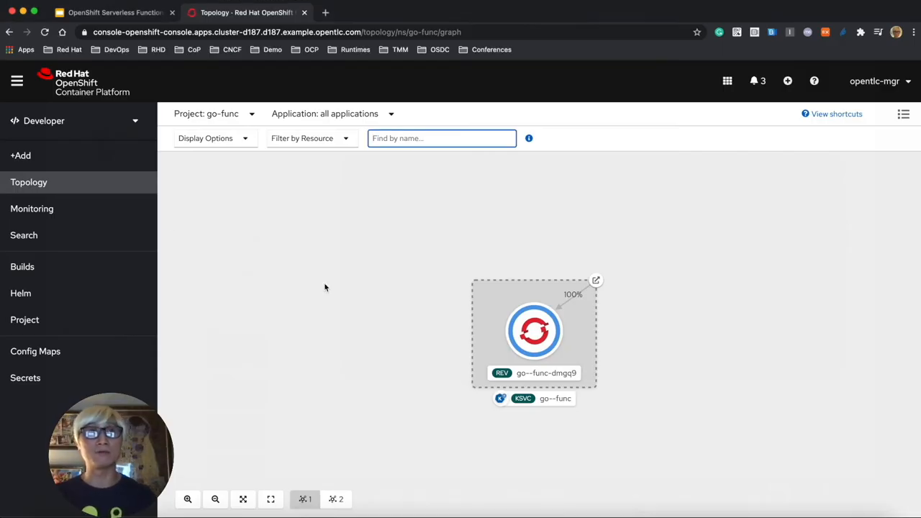
Step: View the go--func pod logs, then open its route showing the OK response
click(534, 331)
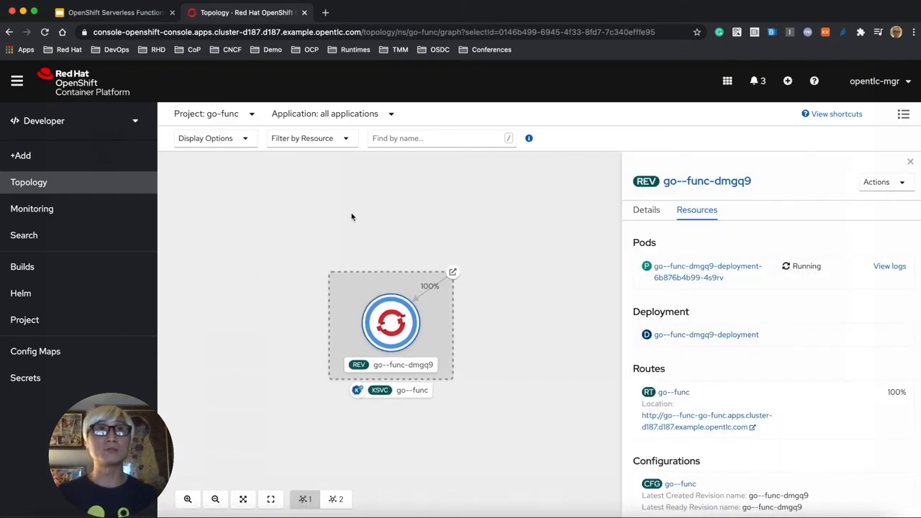
click(890, 265)
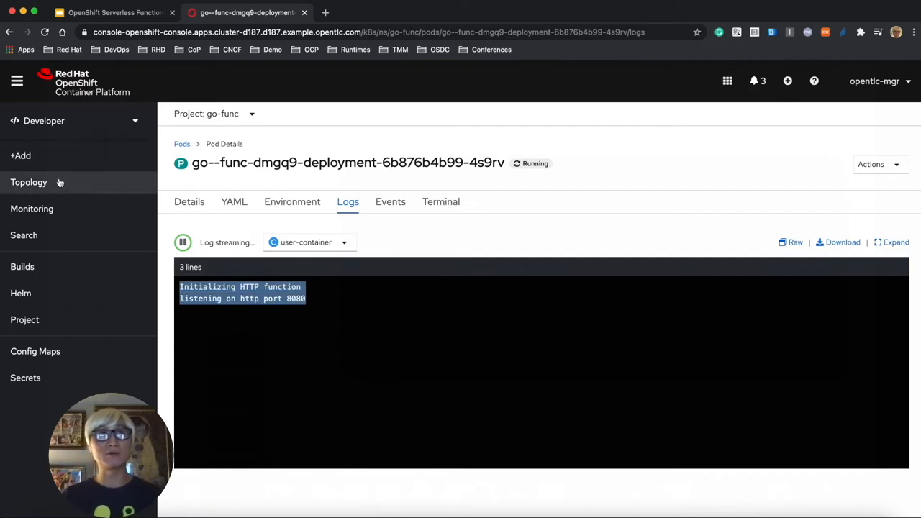
click(29, 182)
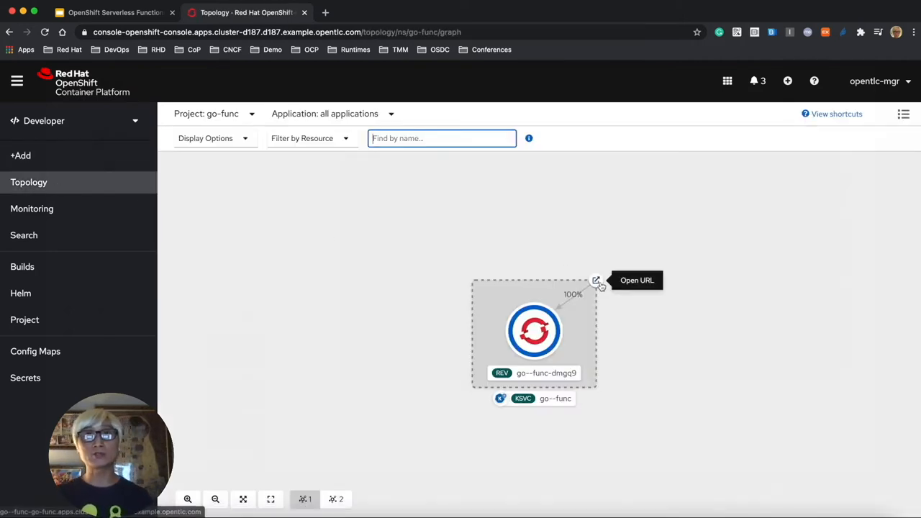
click(595, 279)
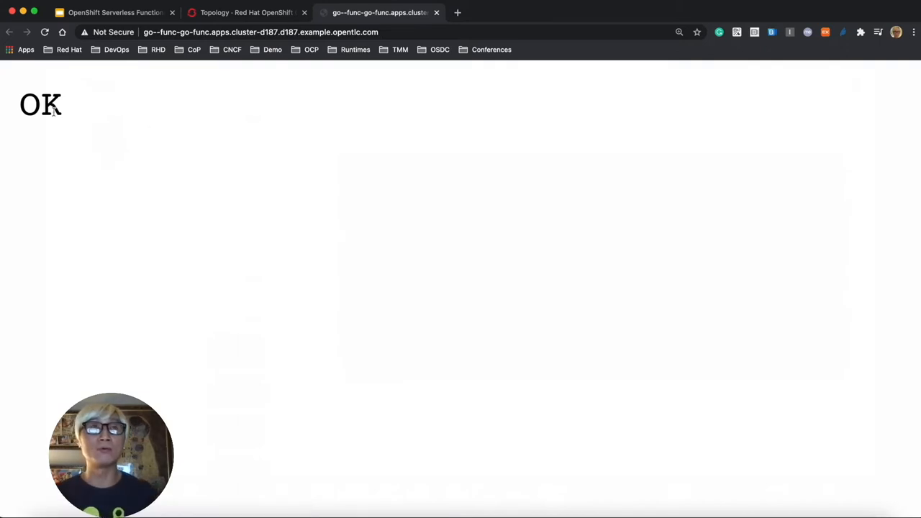
double_click(41, 105)
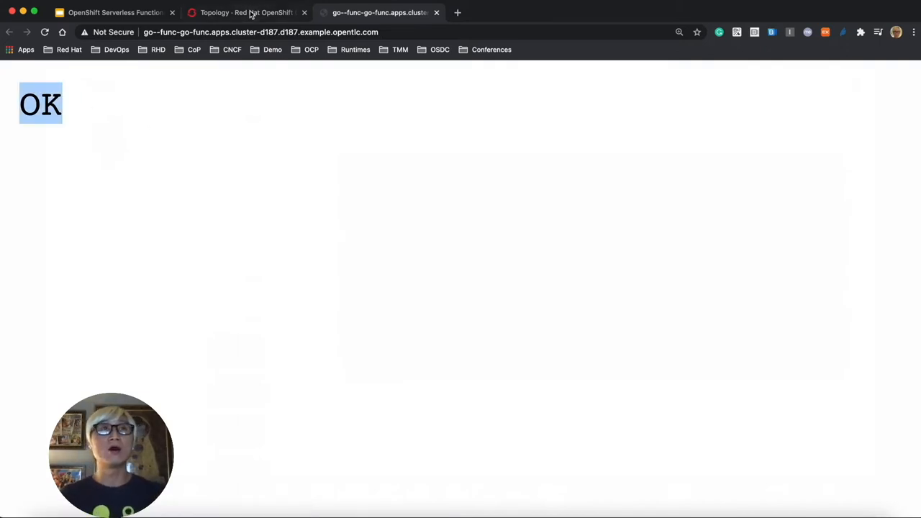
click(247, 13)
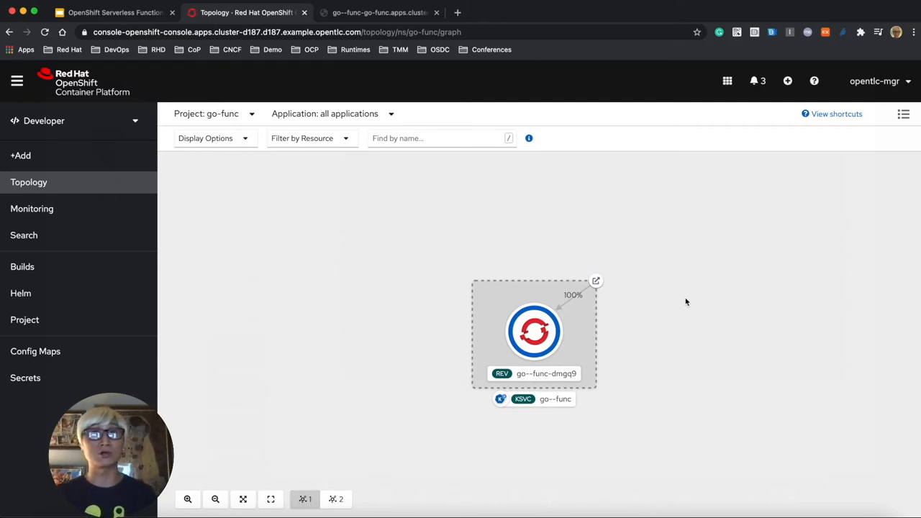
mouse_move(597, 318)
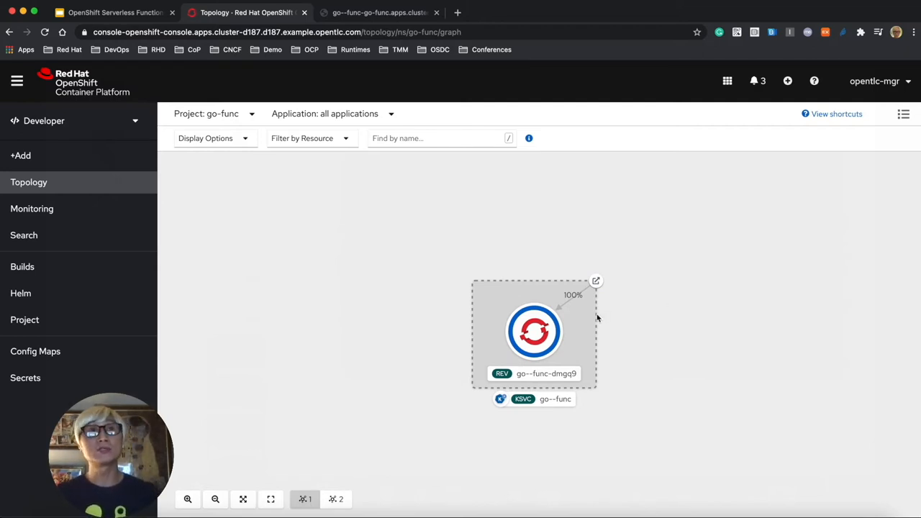
Step: Add the app.openshift.io/runtime=go label to the go--func-dmgq9 revision and save
click(534, 331)
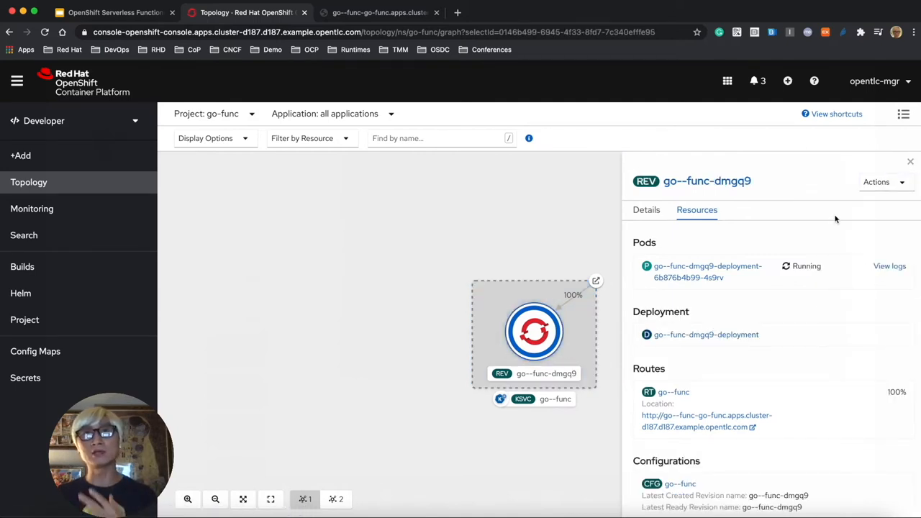
click(886, 181)
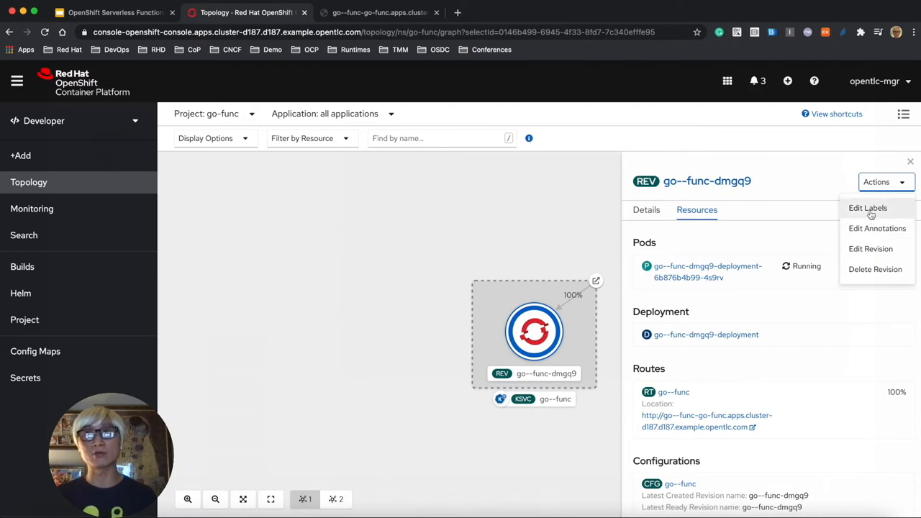
click(868, 208)
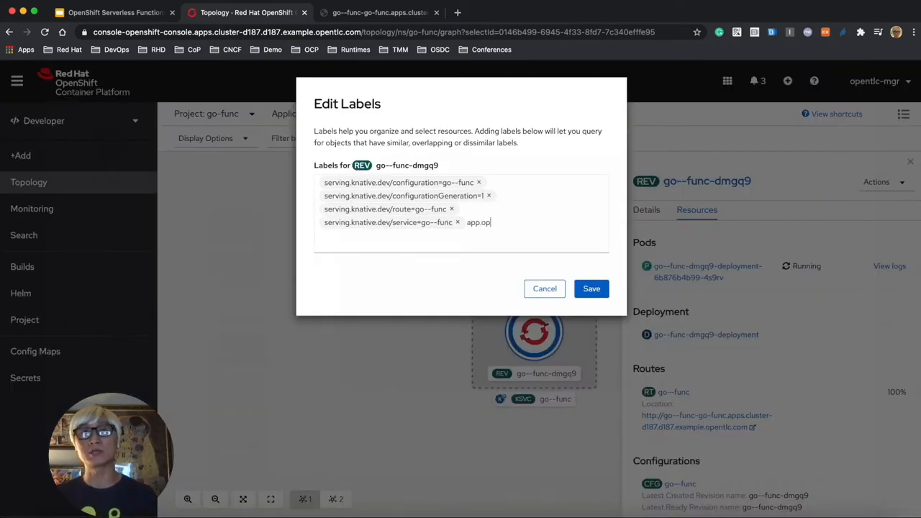
text(enshift.io/runtime=go)
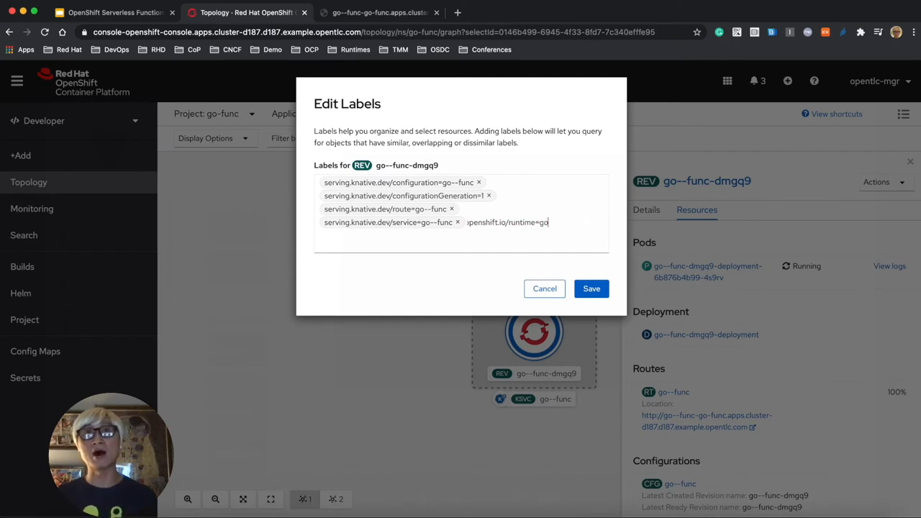
click(544, 288)
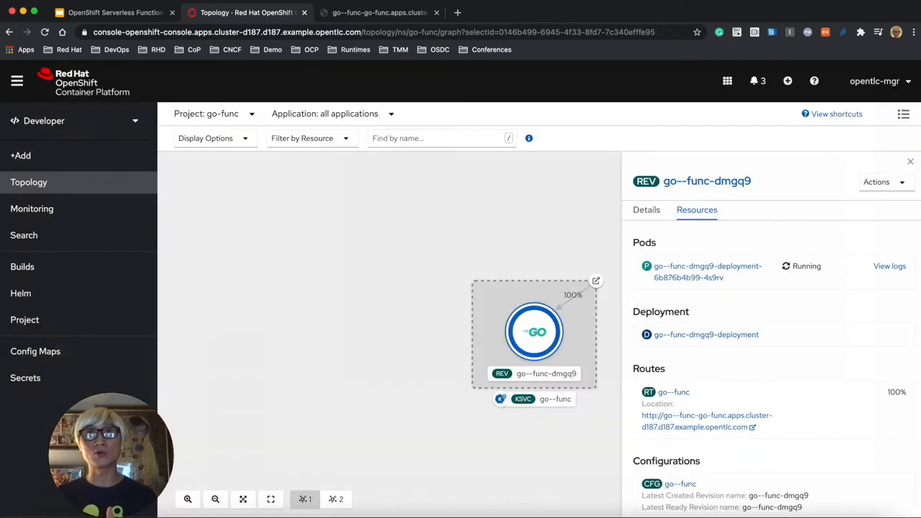
click(910, 161)
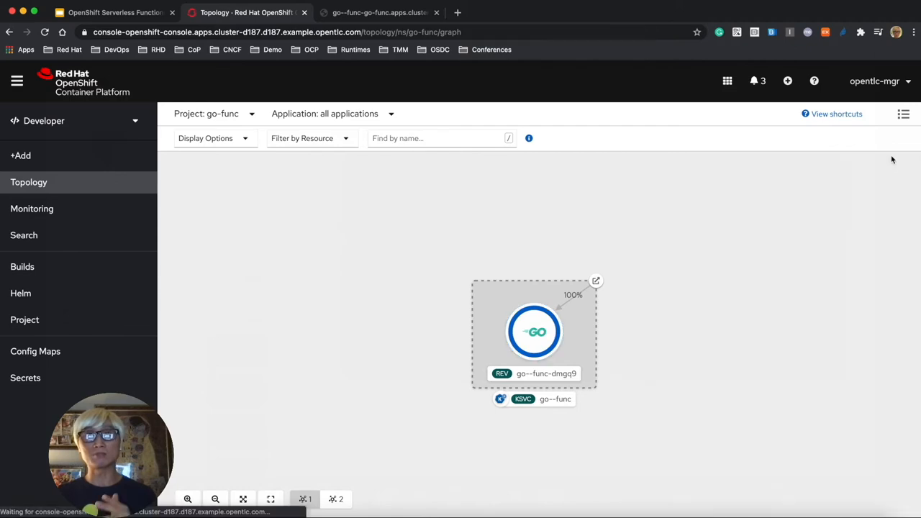
mouse_move(253, 487)
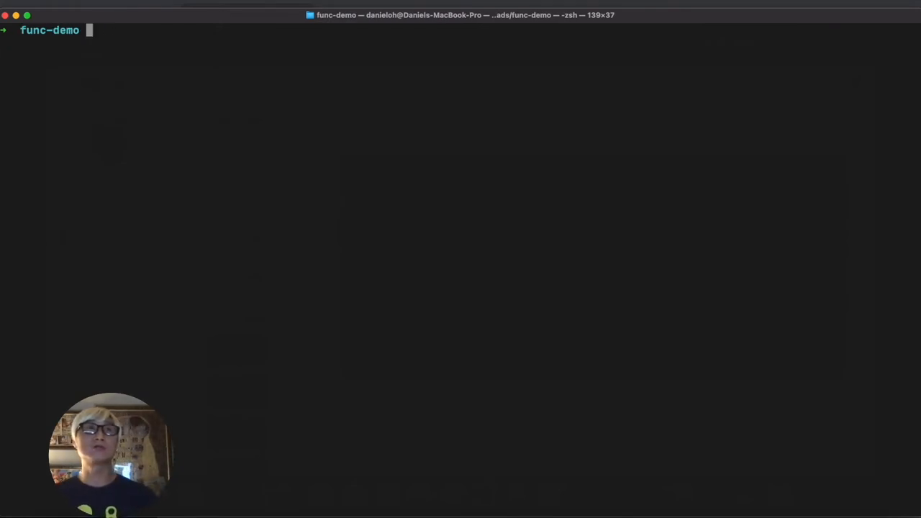
Step: Run kn func create go-func-events -l go -t events in func-demo
text(kn func)
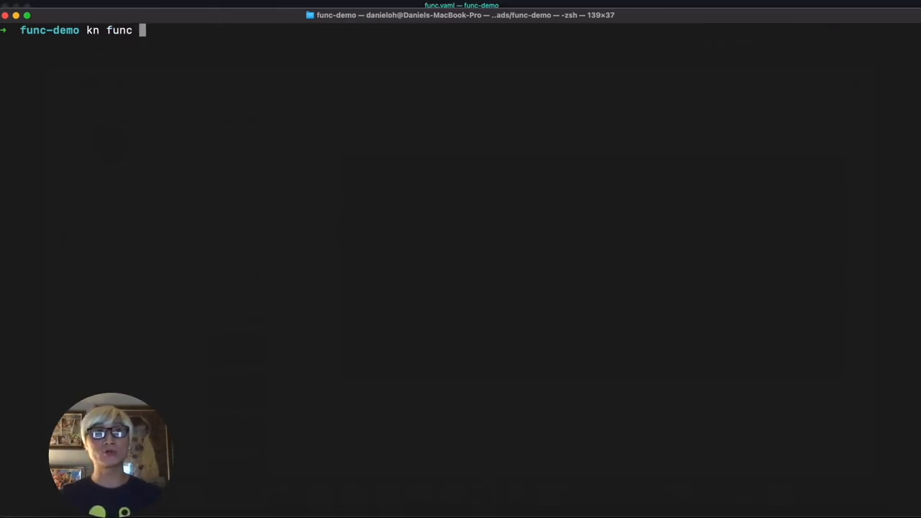
text(create g)
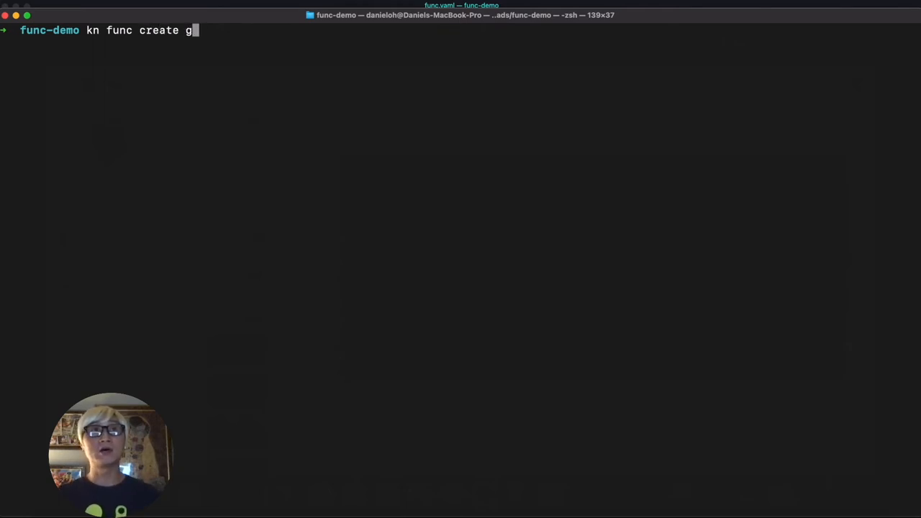
text(o-func-event)
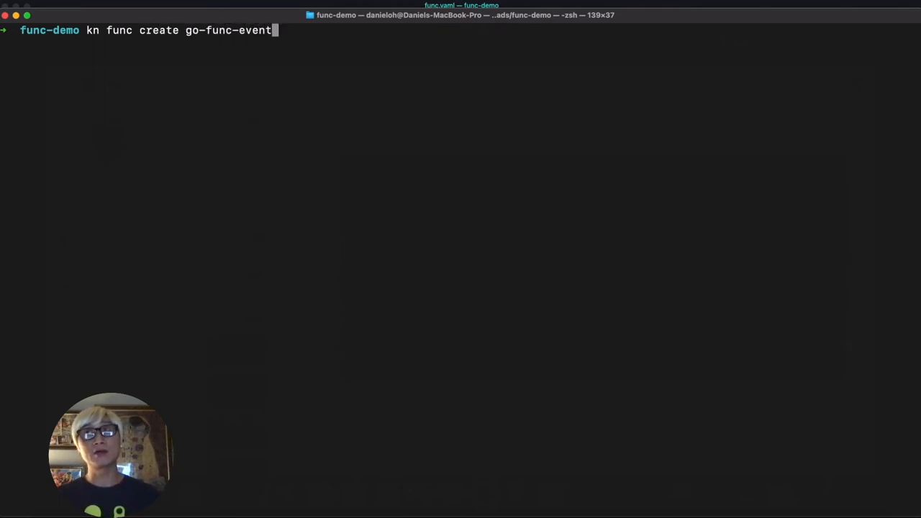
text(s)
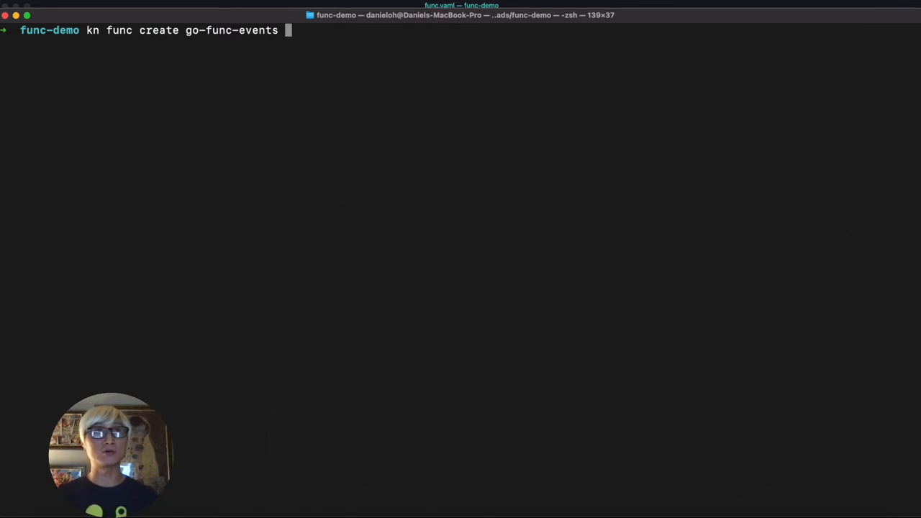
text(-l go)
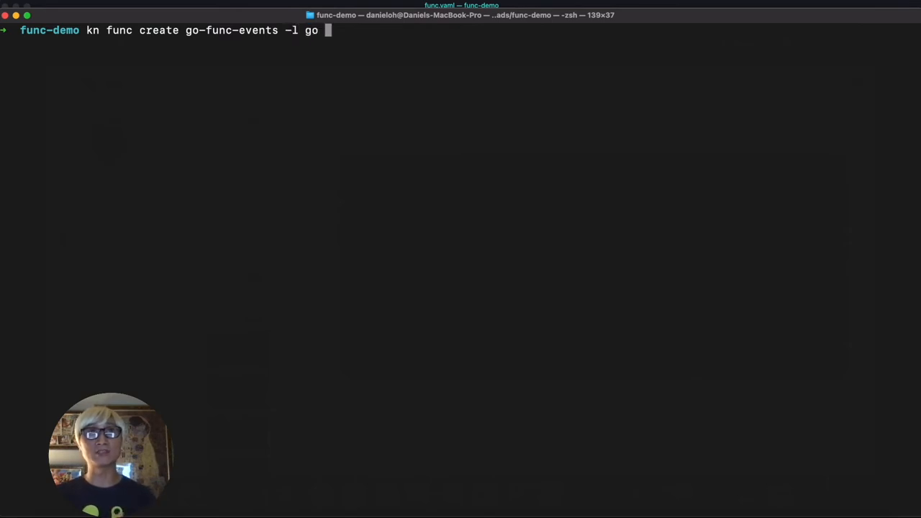
text(-t events)
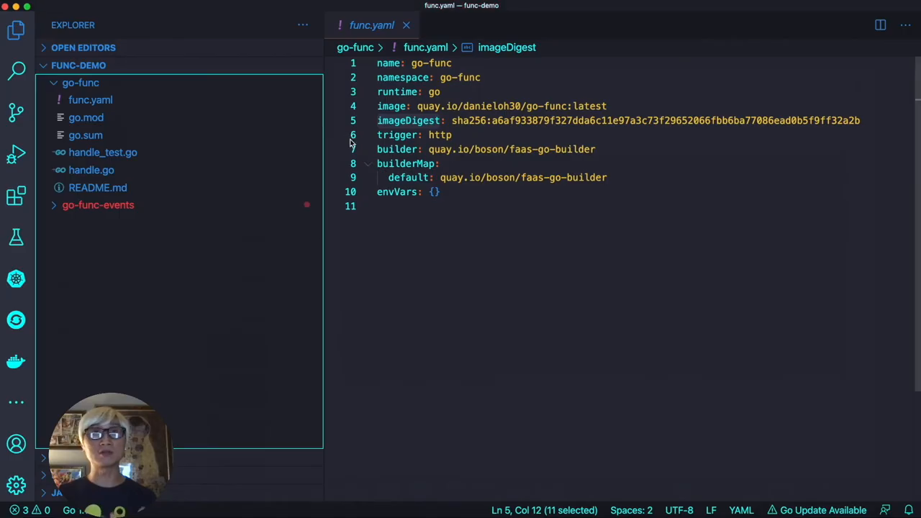
Step: Review go-func-events' func.yaml events trigger and the CloudEvent-printing Handle function in handle.go
click(98, 205)
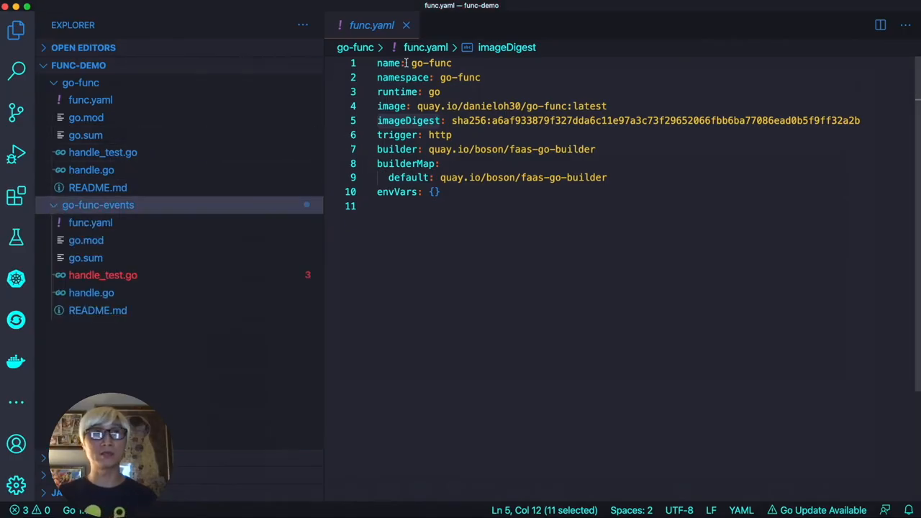
click(89, 222)
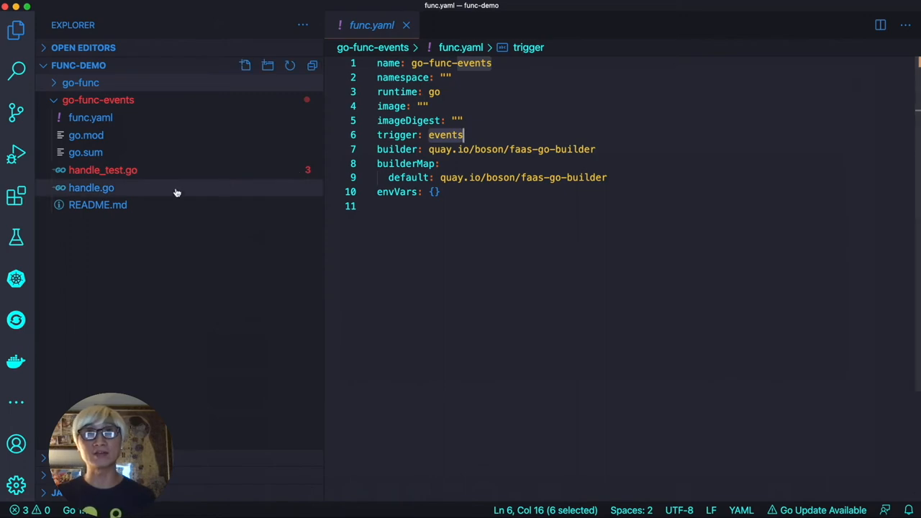
click(92, 188)
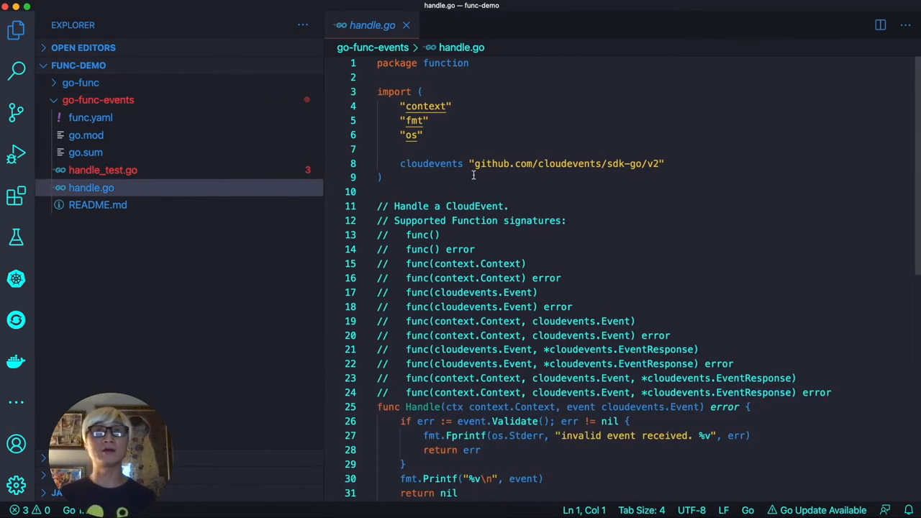
scroll(down, 3)
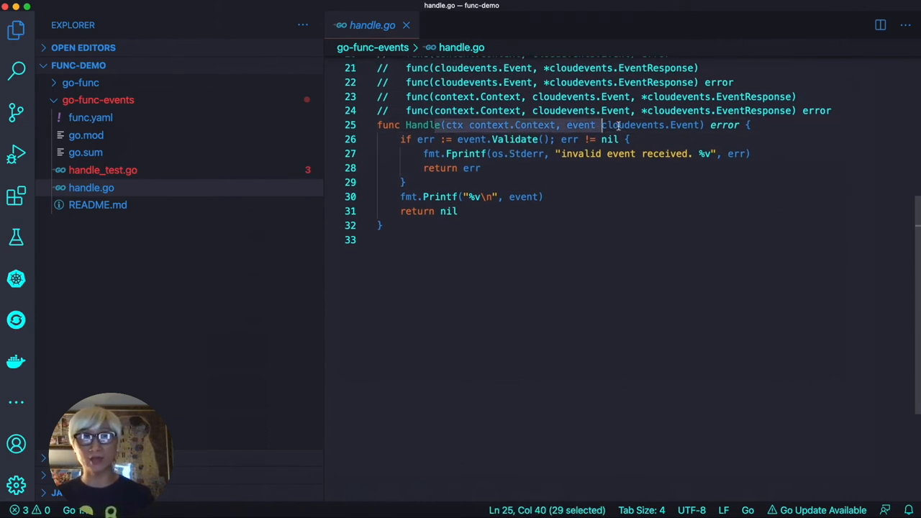
click(539, 196)
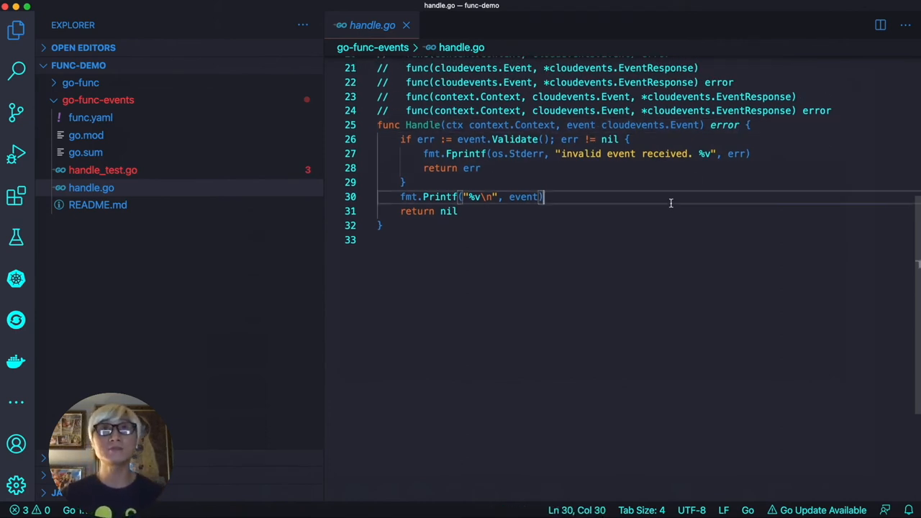
click(89, 117)
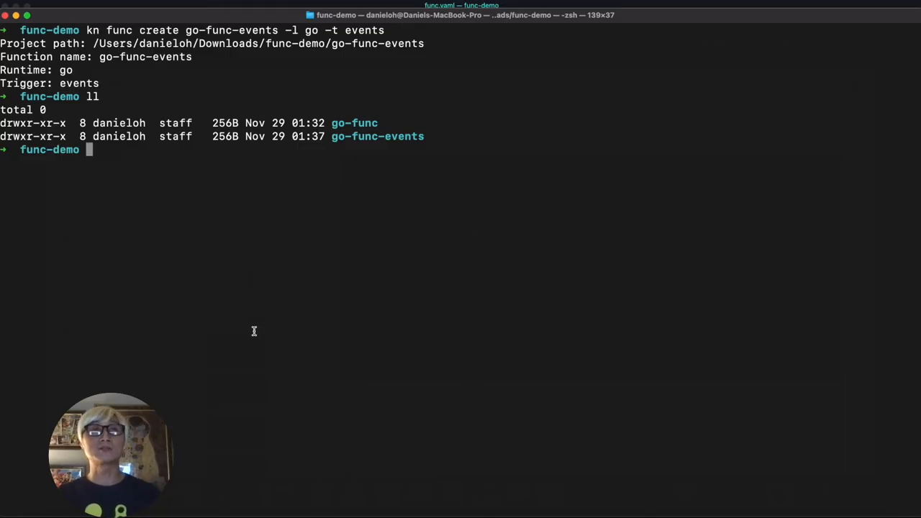
Step: Deploy go-func-events via quay.io/daniel… into the go-func namespace, following the build log
text(cd go-func-events/)
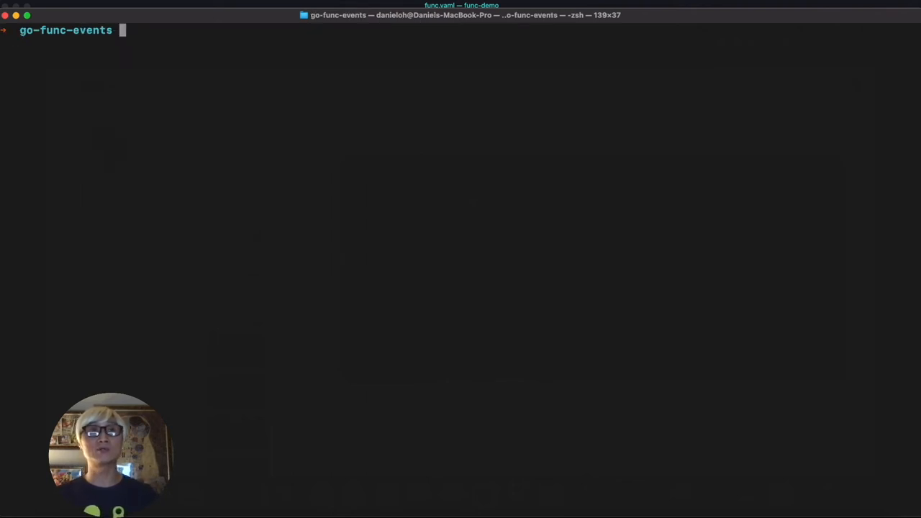
text(kn func dep)
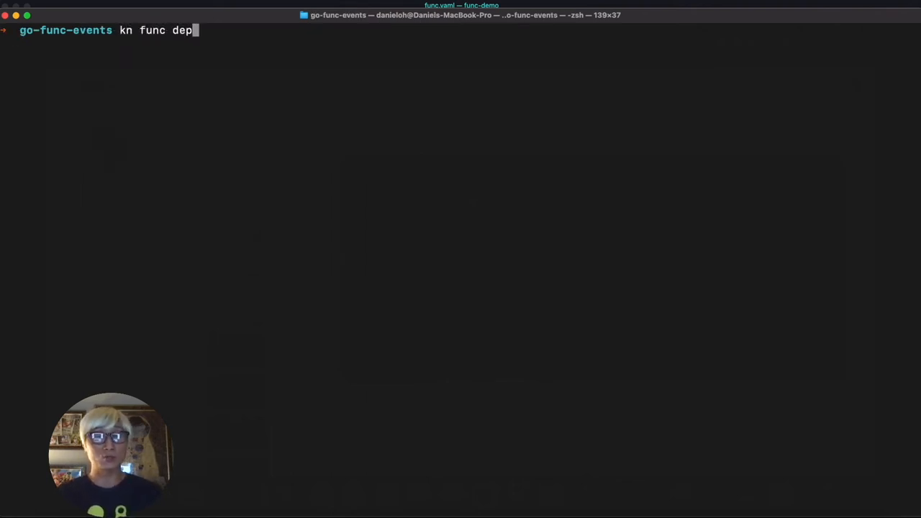
text(loy -r quay)
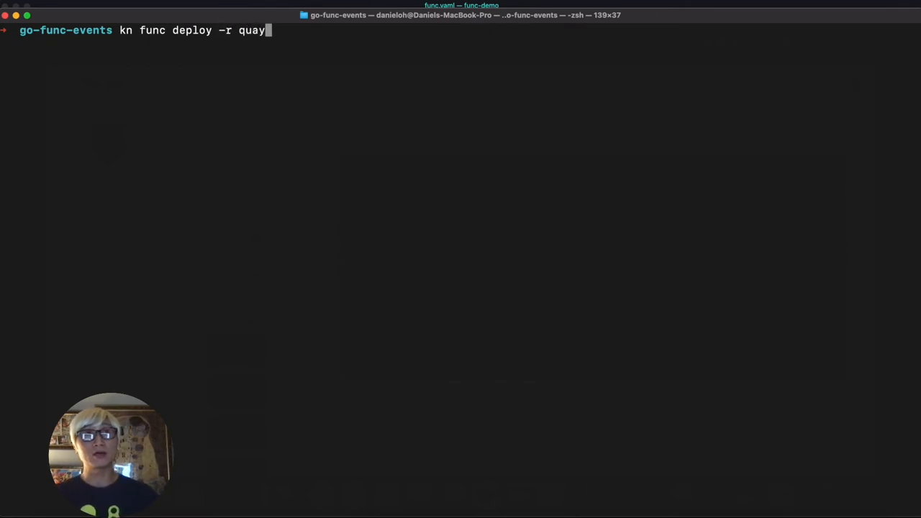
text(.io/danieloh30 -n)
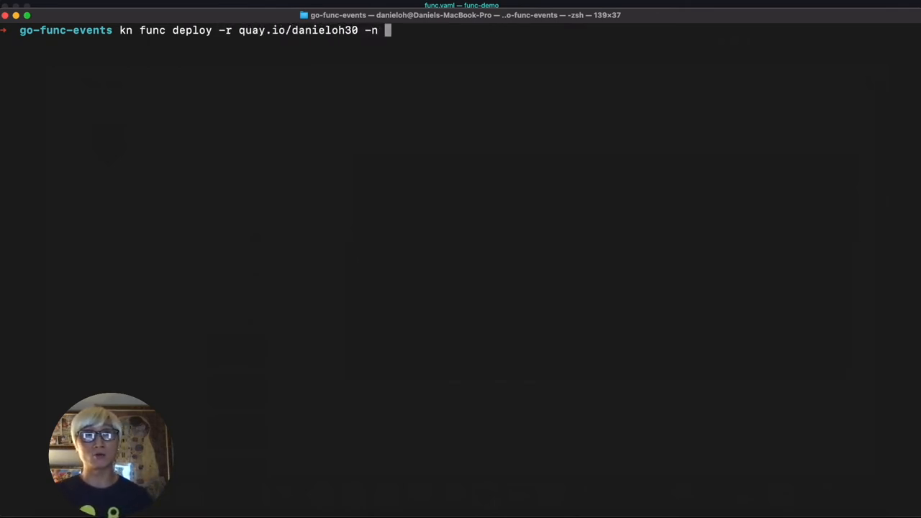
text(go-fu)
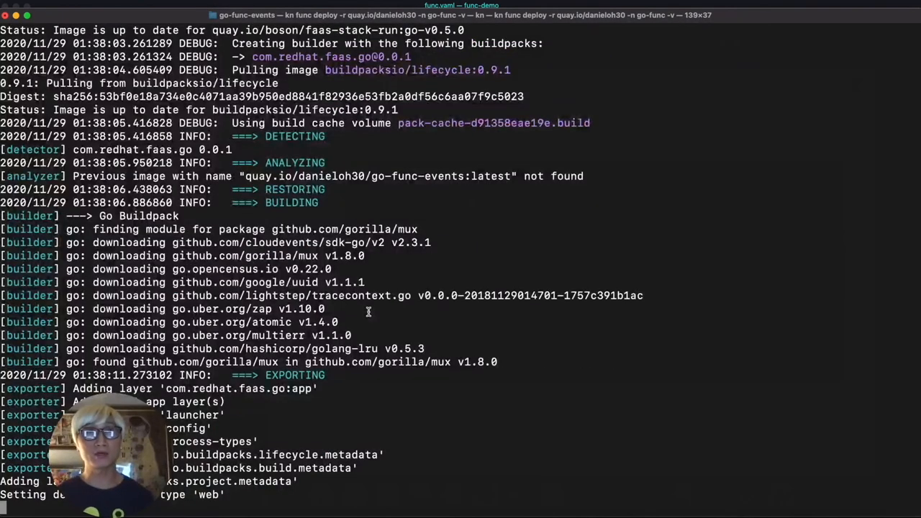
scroll(down, 3)
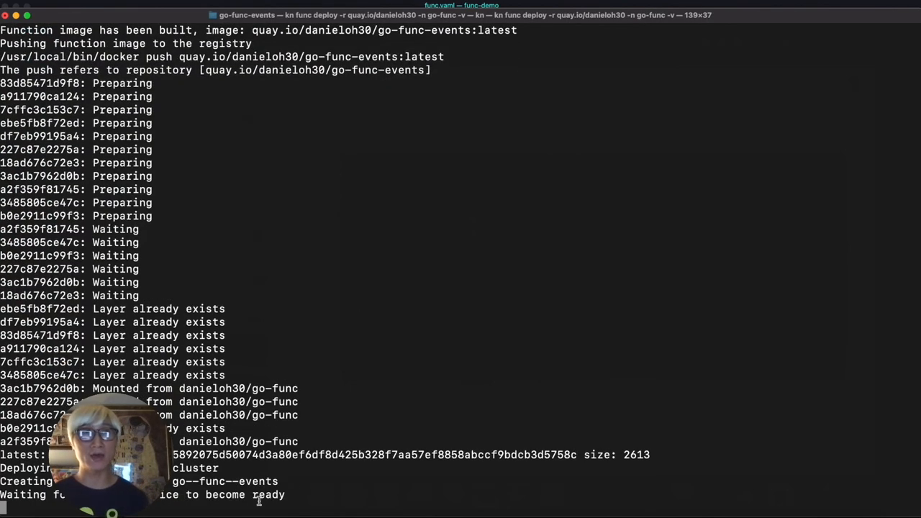
drag(0, 495, 293, 494)
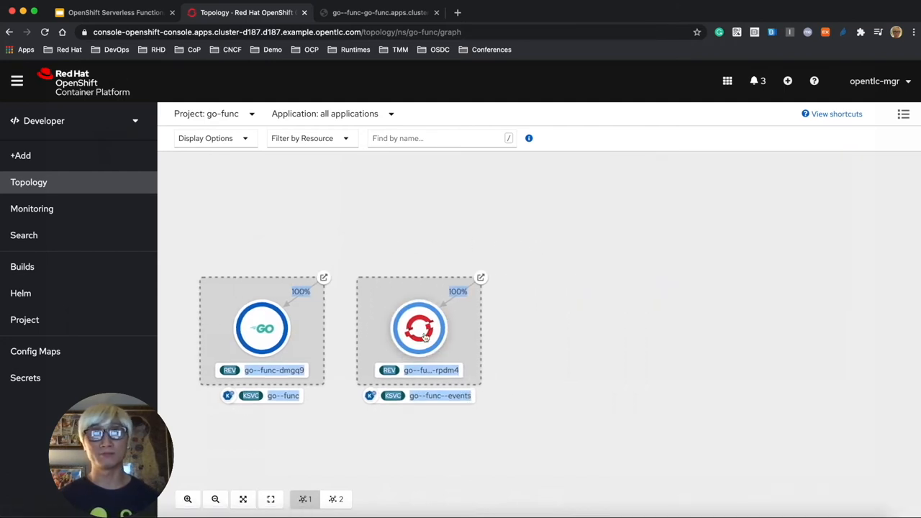
Step: Check the go--func--events pod log shows it listening on port 8080, then return to Topology
click(419, 328)
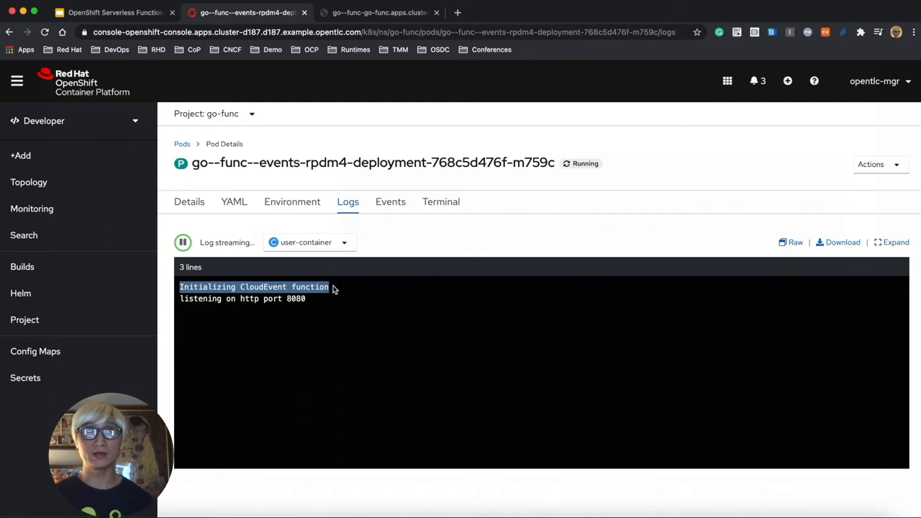
mouse_move(29, 182)
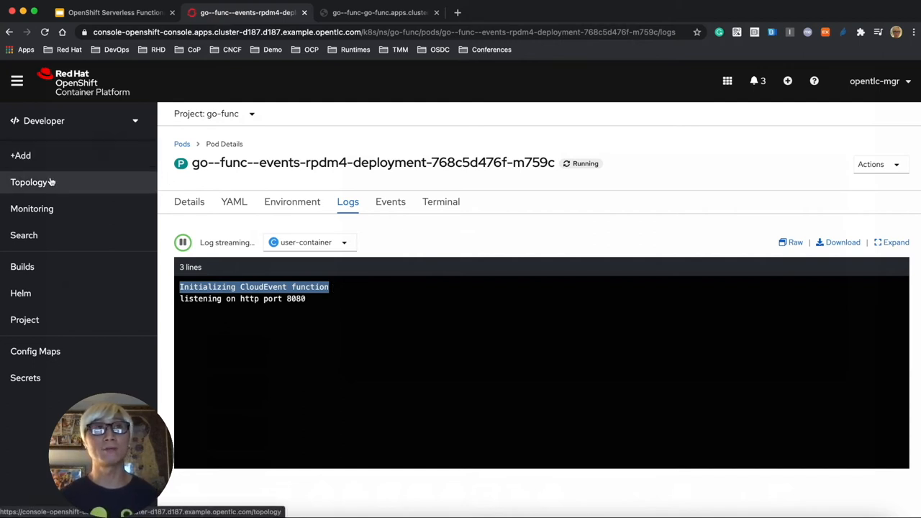
click(29, 182)
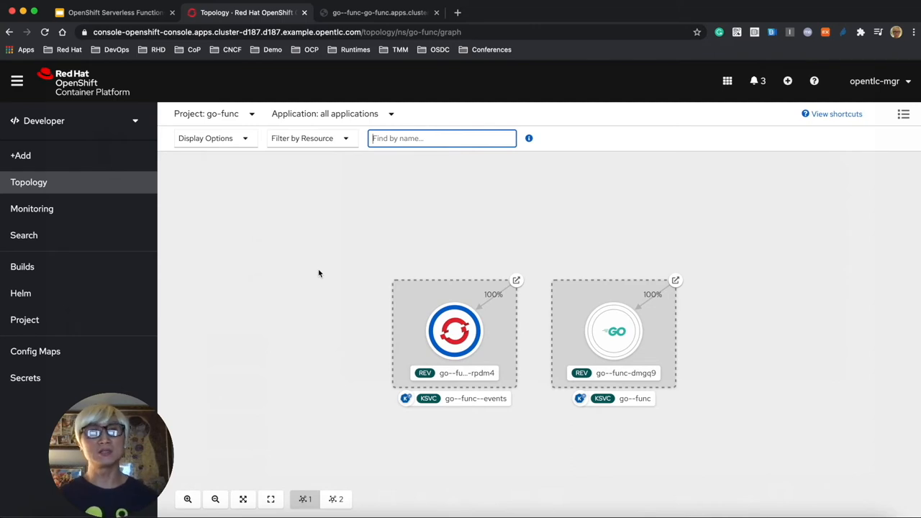
mouse_move(219, 350)
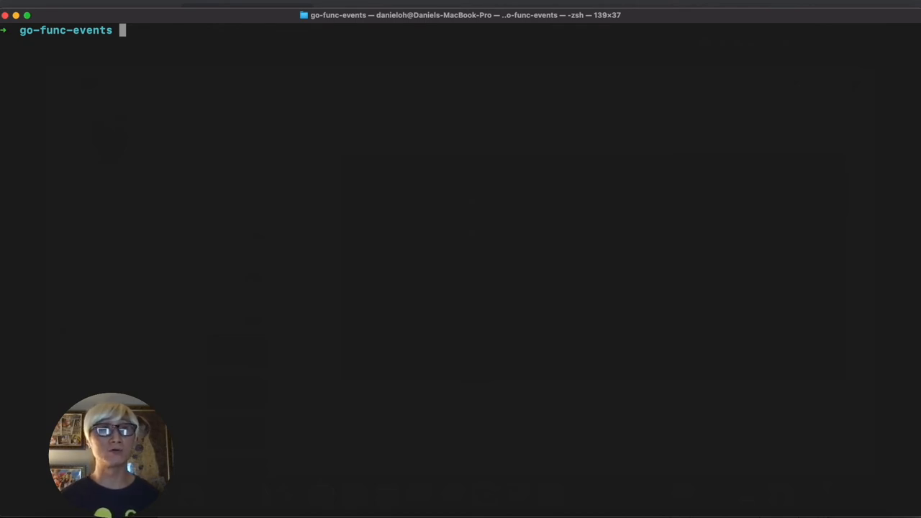
text(kn func create -h)
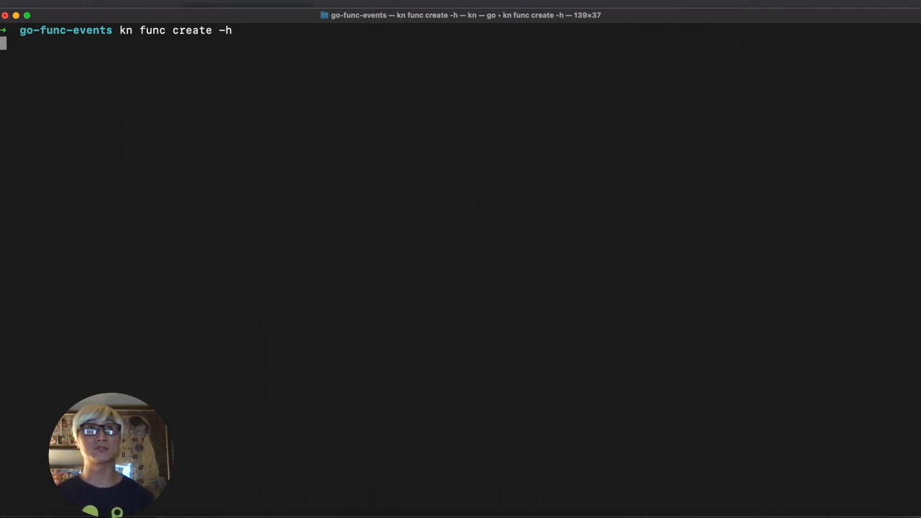
key(Return)
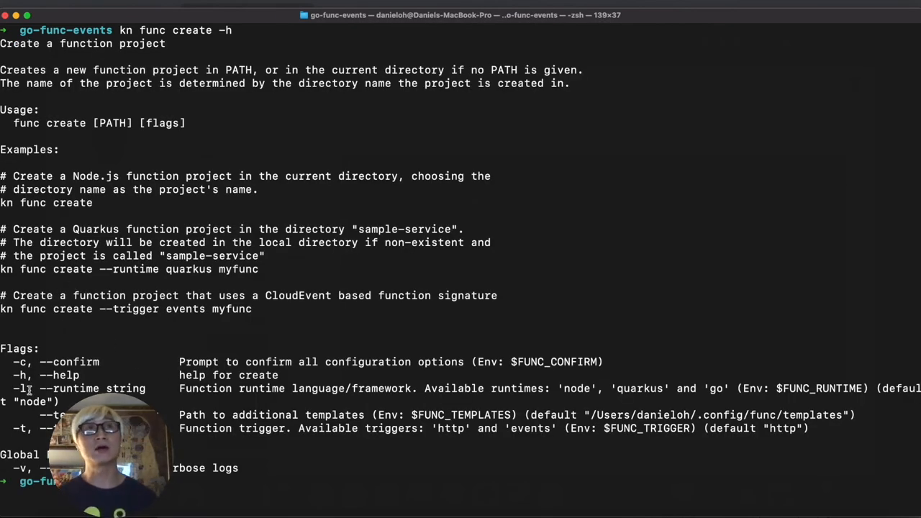
double_click(72, 389)
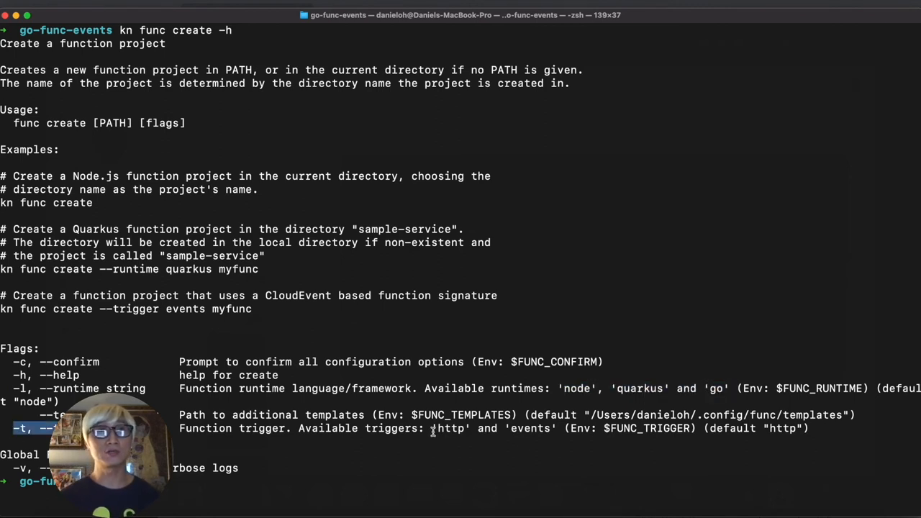
text(kn)
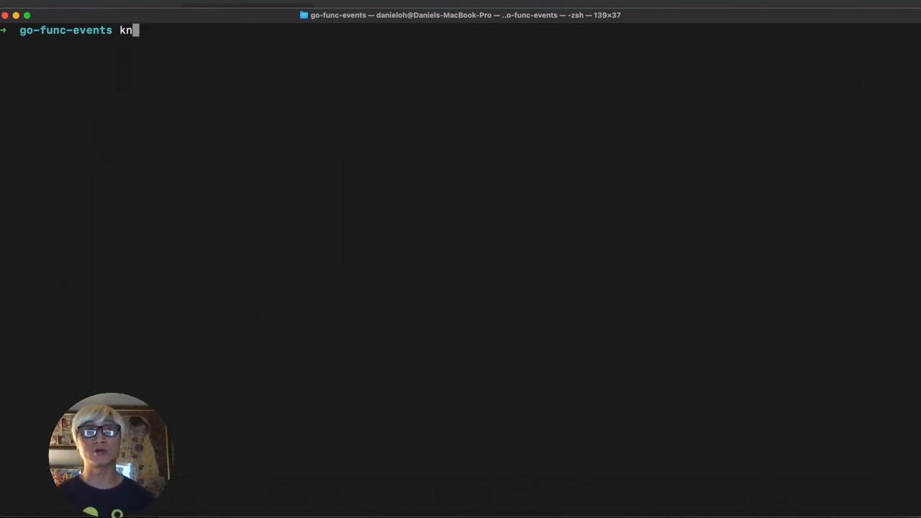
text(func bu)
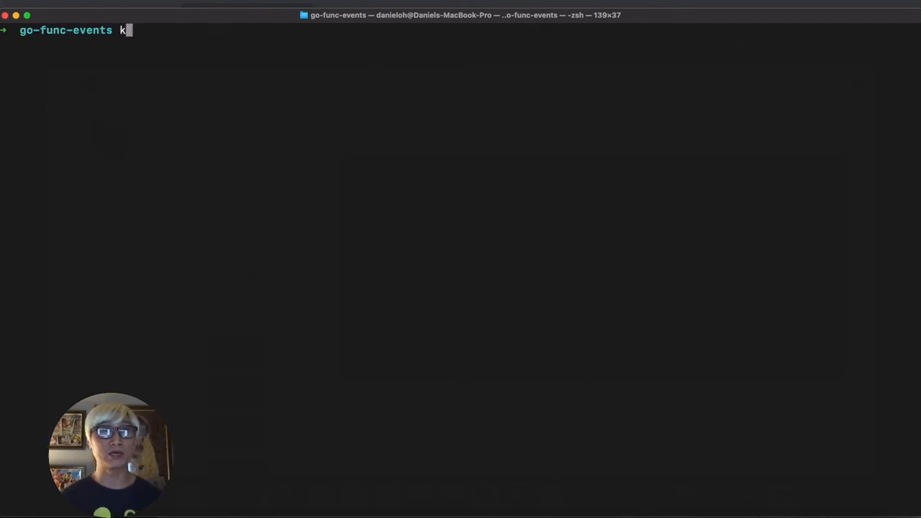
text(n func deploy)
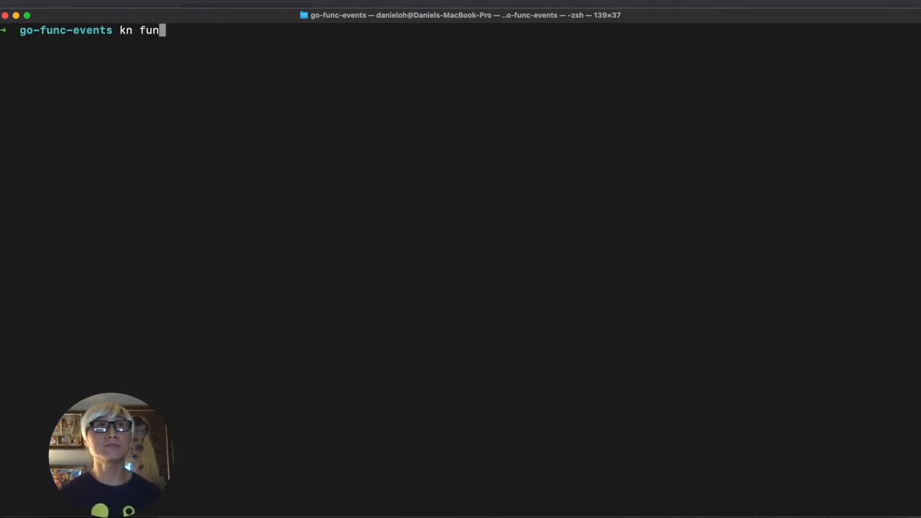
Step: List functions showing go-func and go-func-events ready, and select the CloudEvent curl POST request
key(Return)
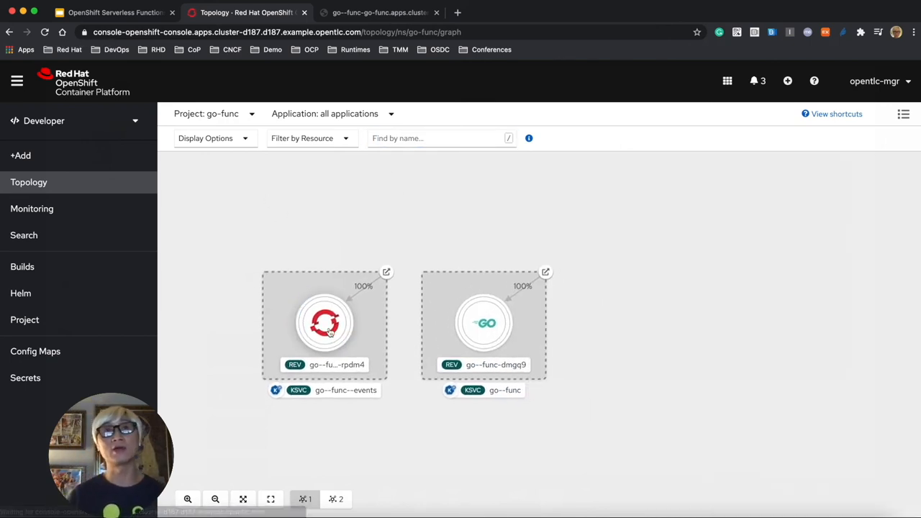
click(324, 322)
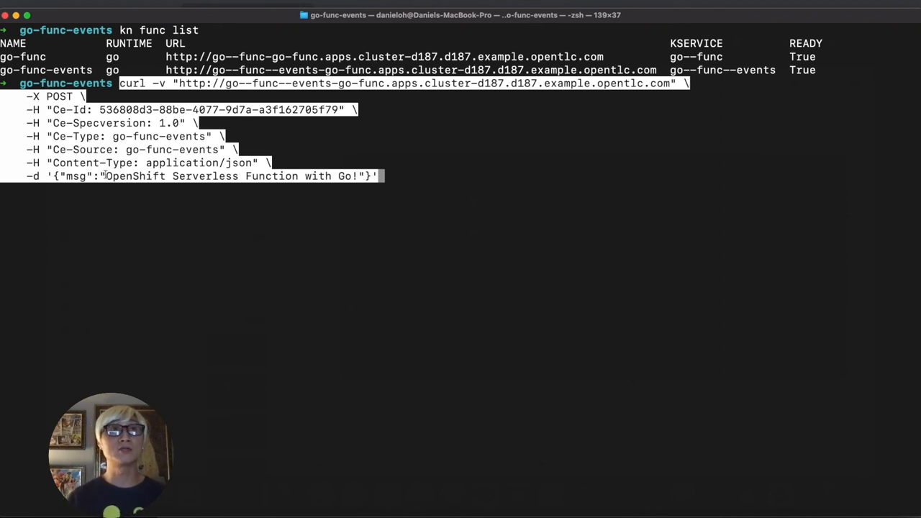
drag(105, 176, 355, 176)
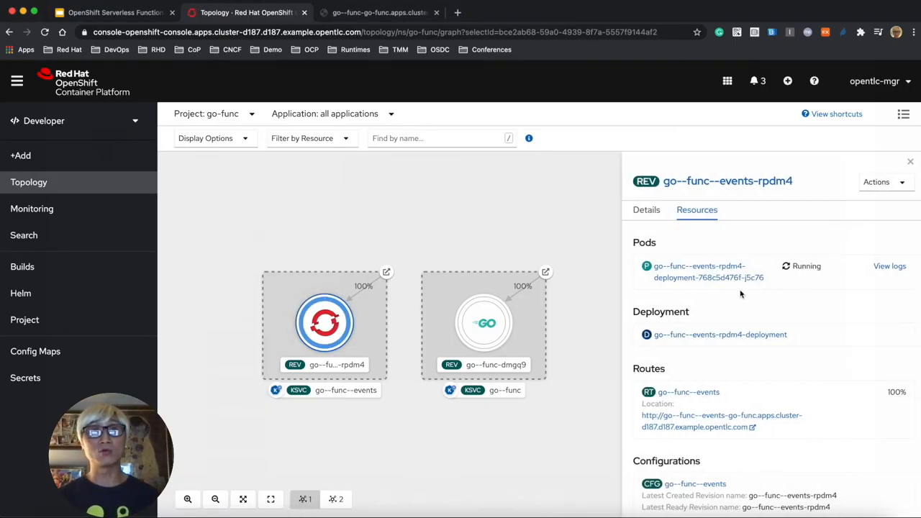
Step: View the logs of the running go--func--events pod from the revision's Resources tab
click(890, 266)
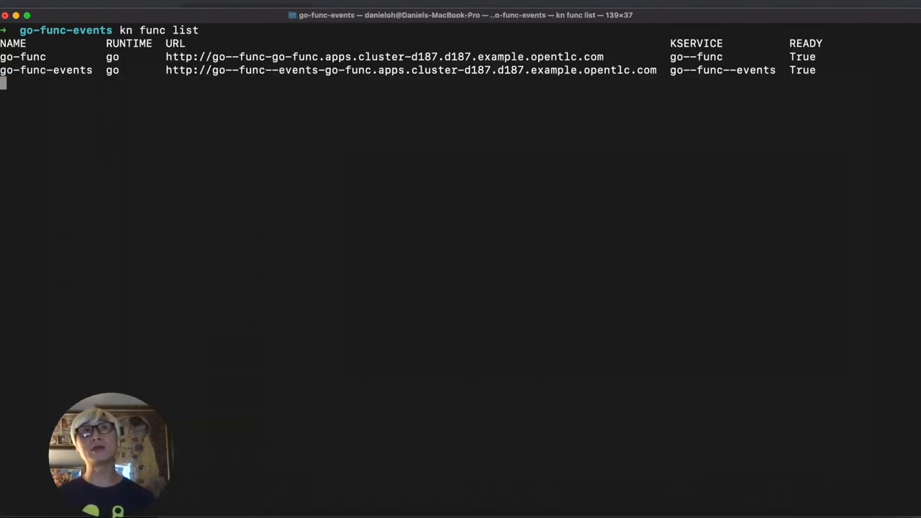
Step: Delete go-func-events with kn func delete and confirm its revision is deleting in Topology
text(kn fu)
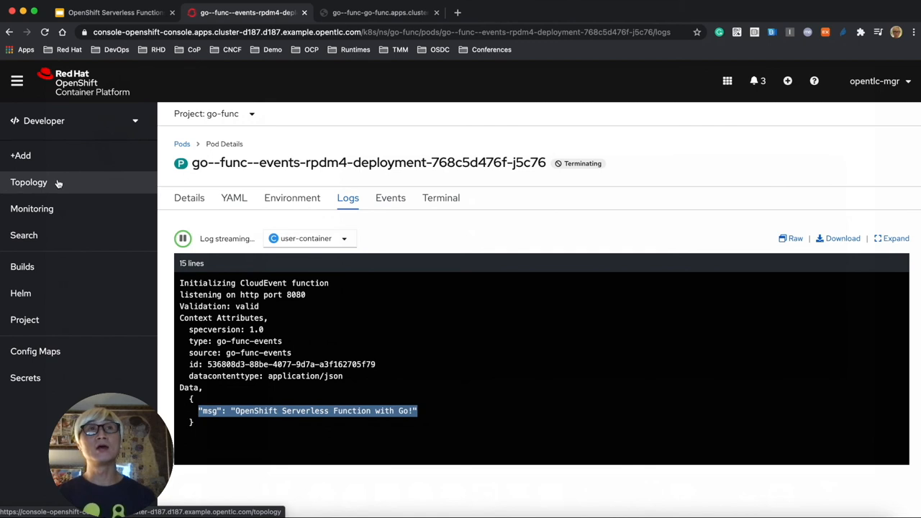
click(28, 182)
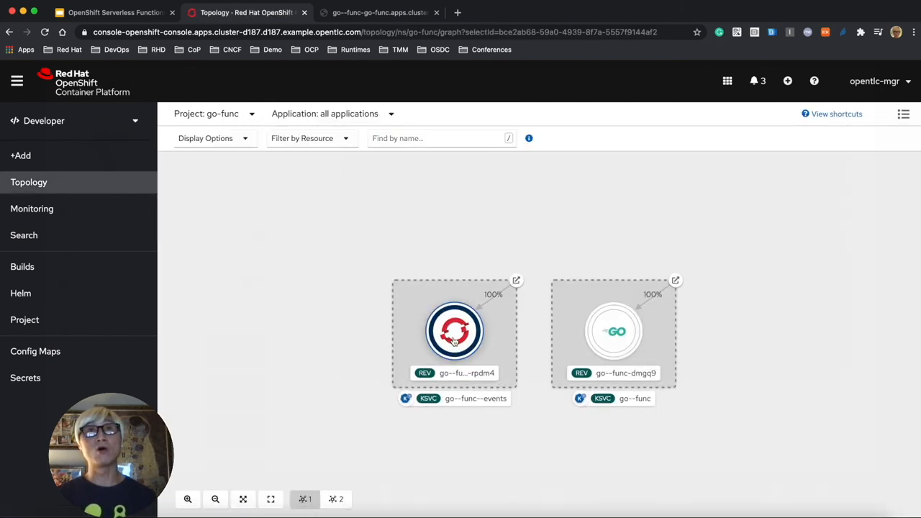
click(454, 331)
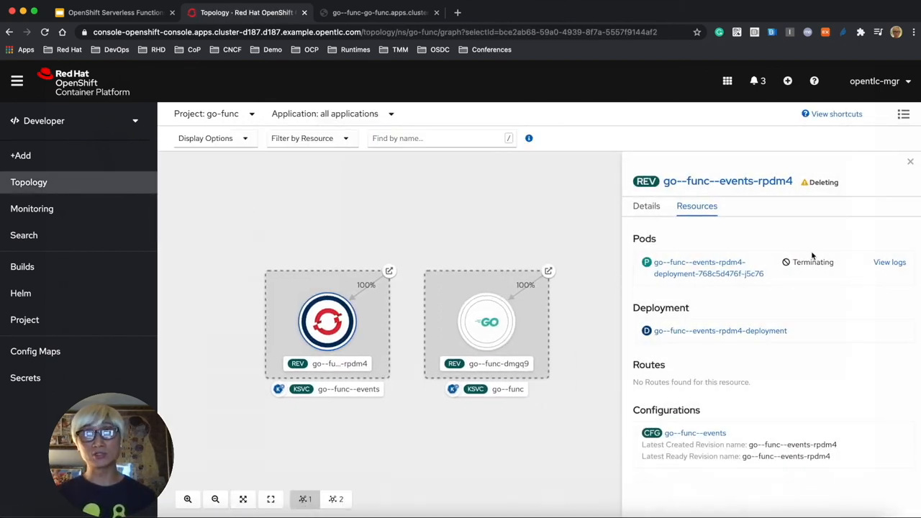